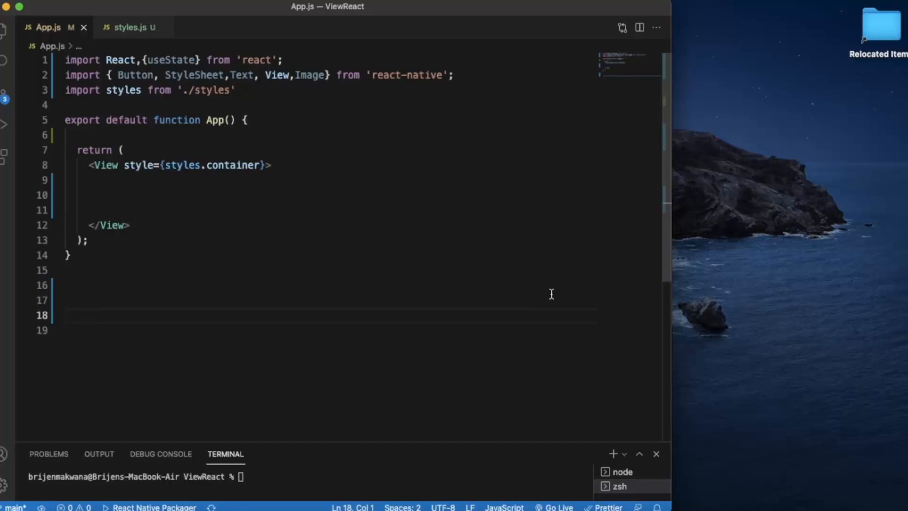
{"action": "mouse_move", "coordinate": [667, 420]}
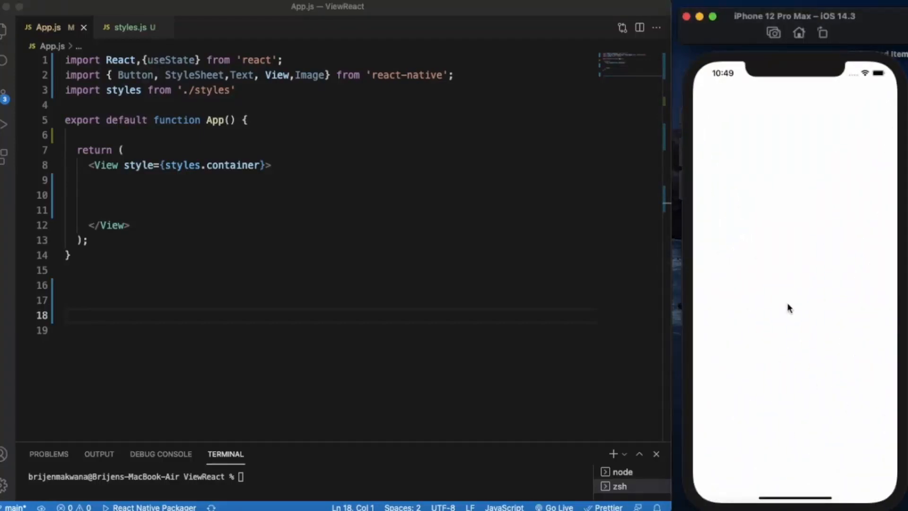
{"action": "mouse_move", "coordinate": [655, 321]}
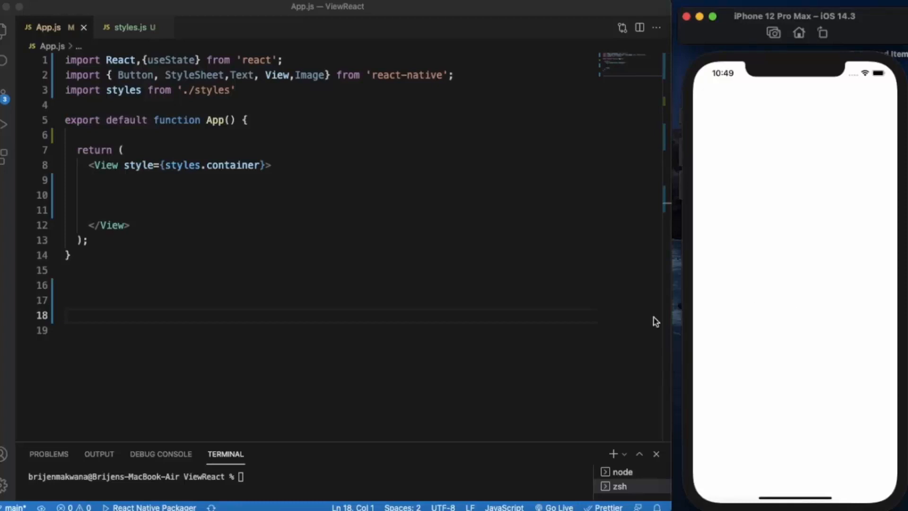
{"action": "mouse_move", "coordinate": [364, 287]}
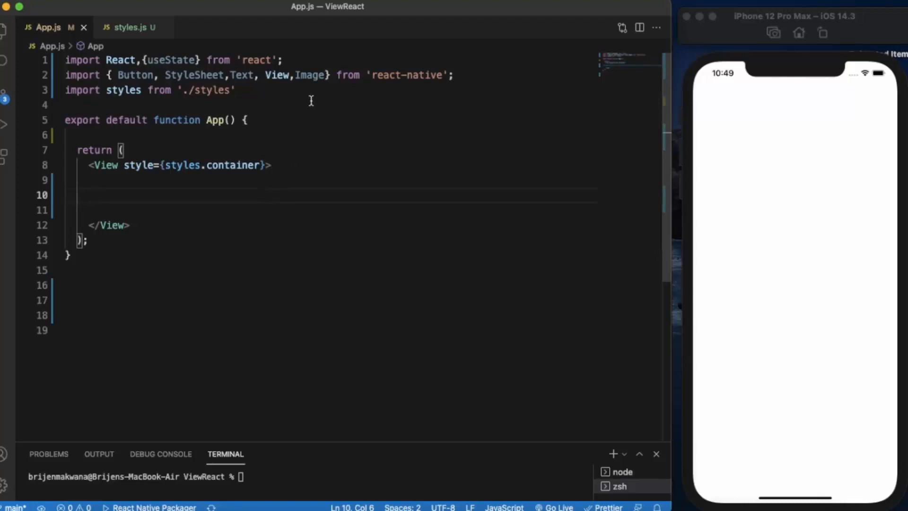
{"action": "mouse_move", "coordinate": [313, 75]}
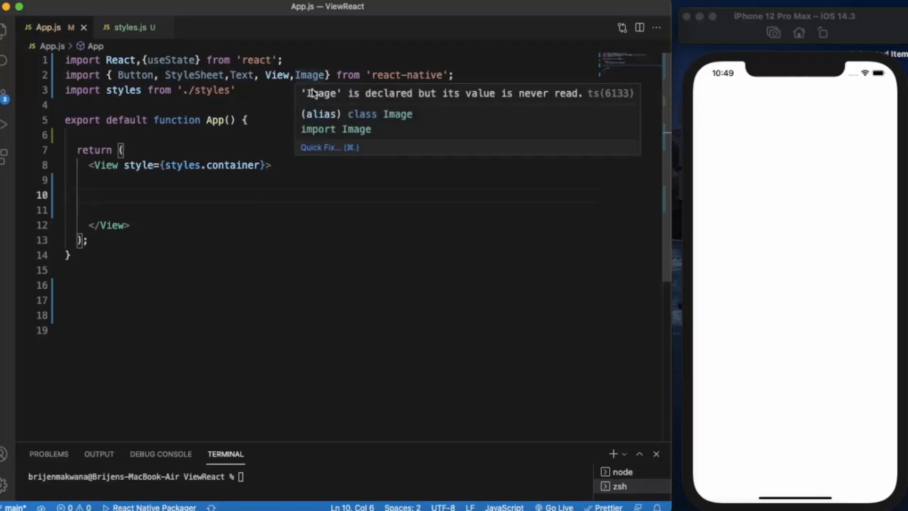
{"action": "mouse_move", "coordinate": [169, 218]}
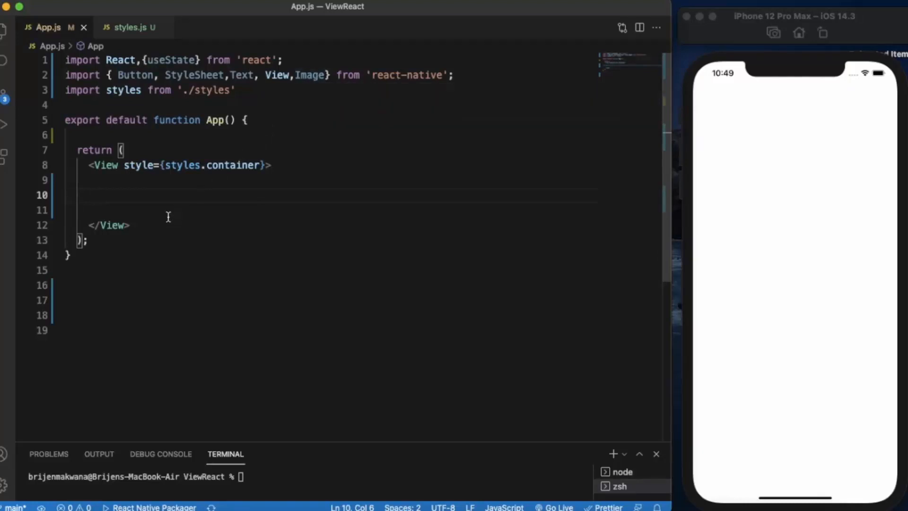
Type an empty <Image /> tag inside the View, then bring up the Explorer file list.
{"action": "type", "text": "<Imag"}
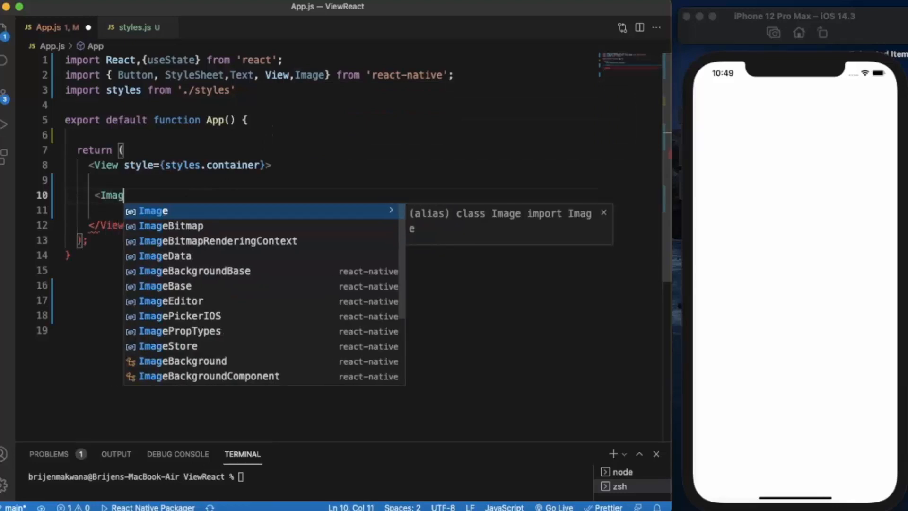
{"action": "type", "text": "e/>"}
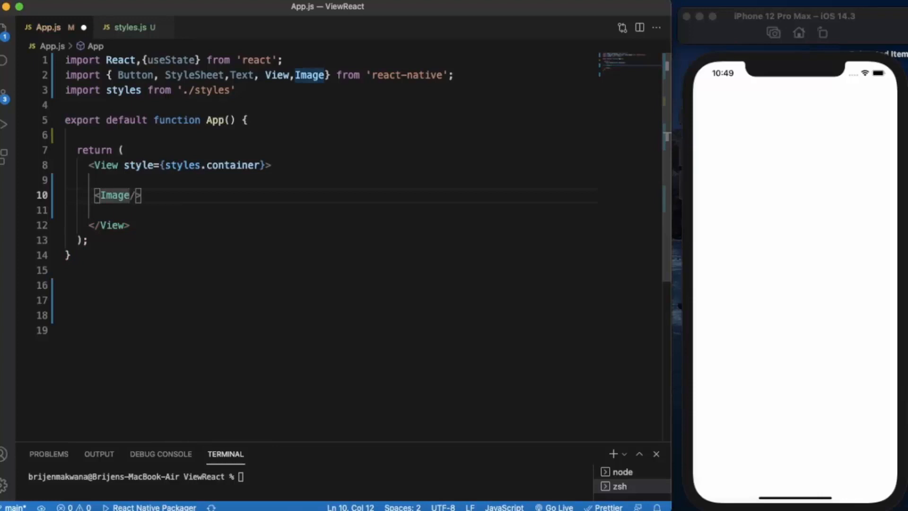
{"action": "key", "text": "space"}
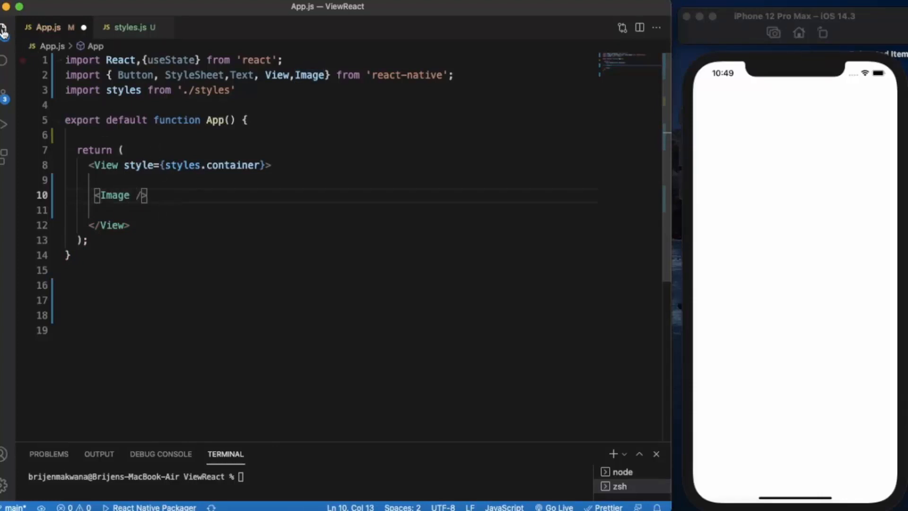
{"action": "left_click", "coordinate": [7, 27]}
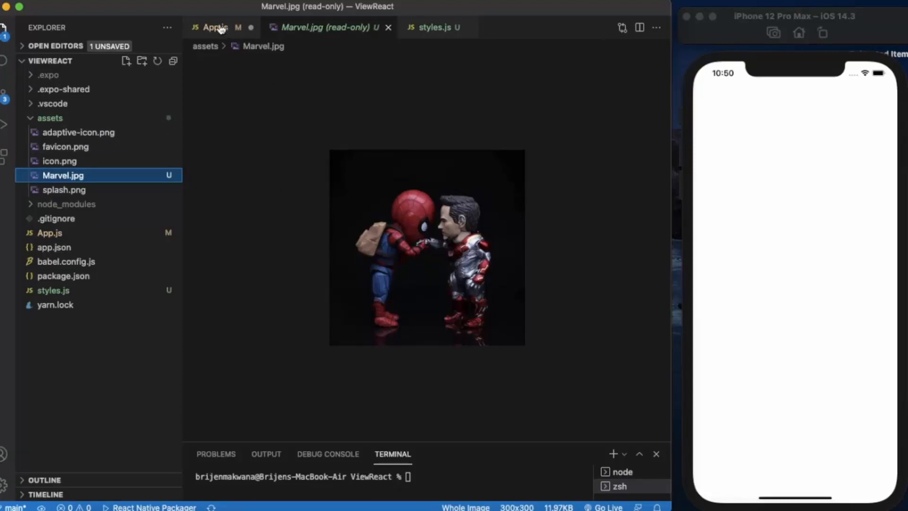
In App.js, give the Image tag source={require('./assets/Marvel.jpg')}.
{"action": "left_click", "coordinate": [215, 27]}
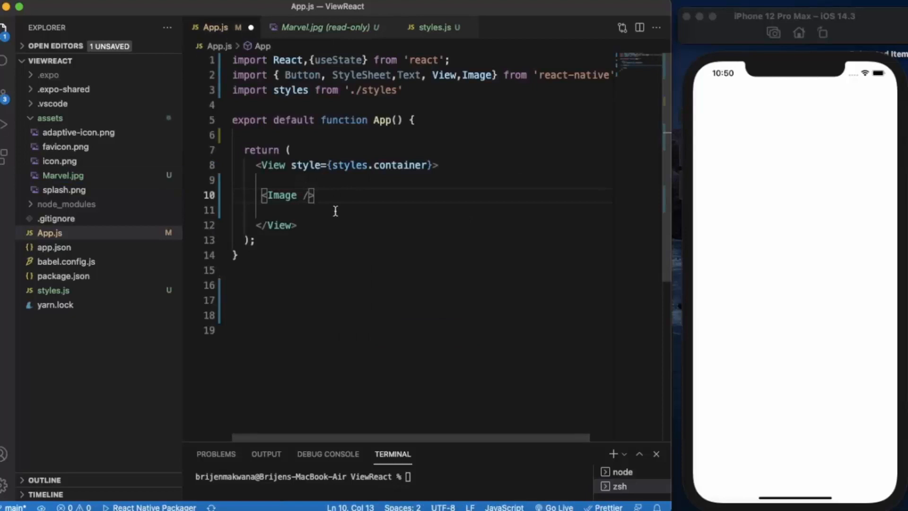
{"action": "type", "text": "so"}
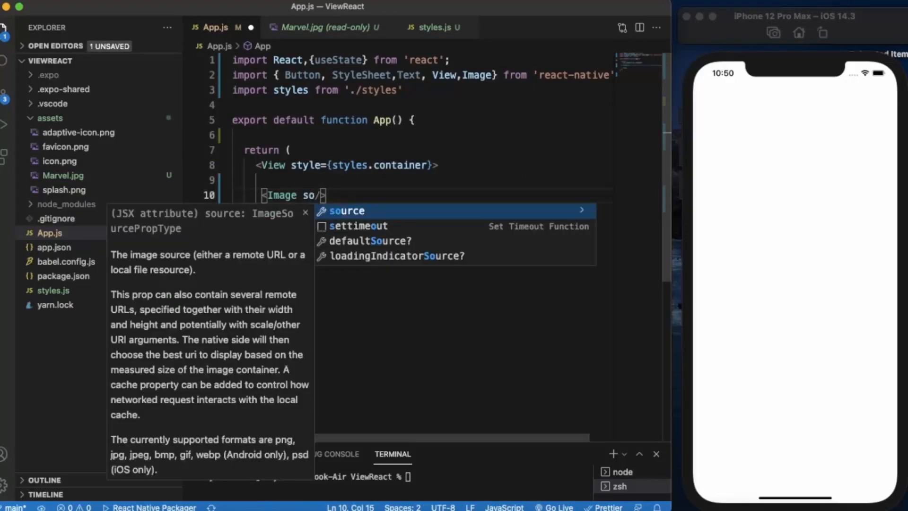
{"action": "key", "text": "Tab"}
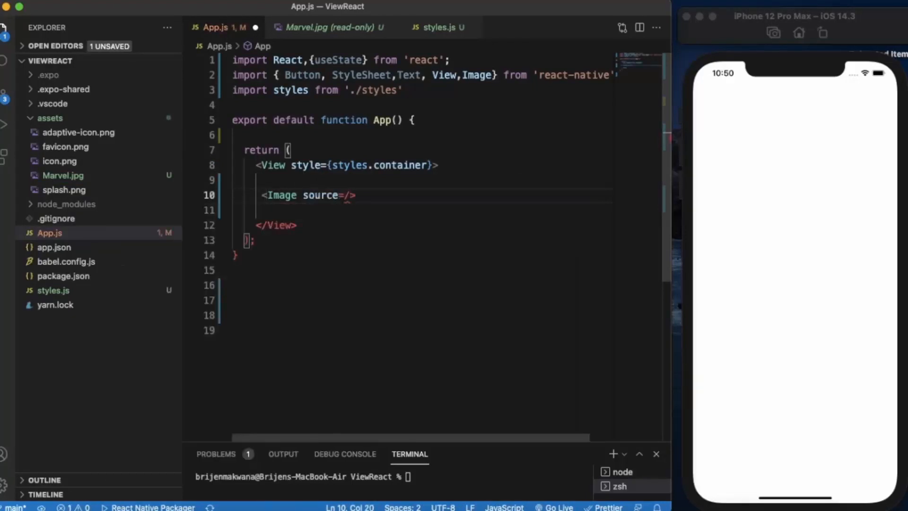
{"action": "type", "text": "{}"}
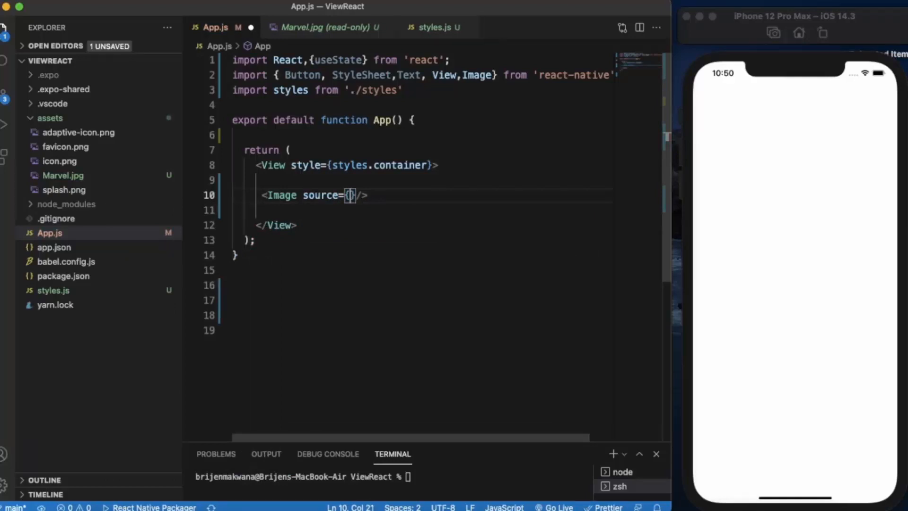
{"action": "type", "text": "require"}
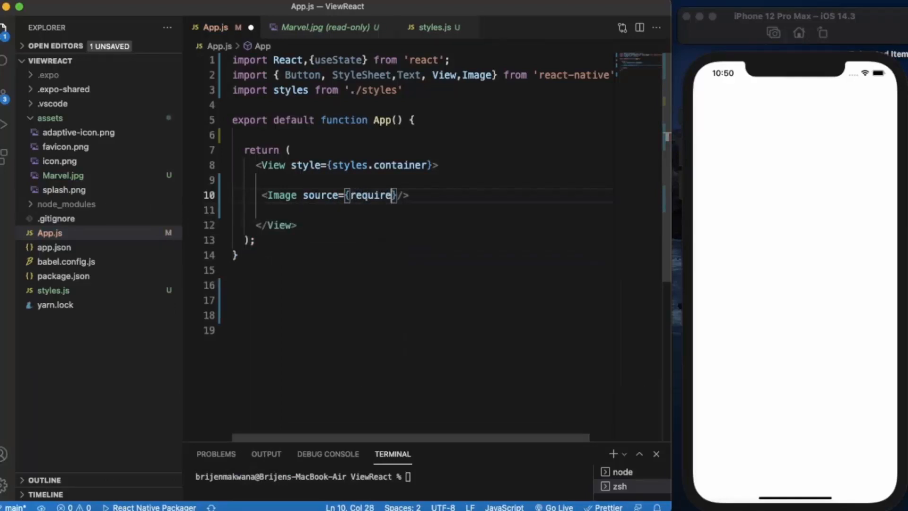
{"action": "type", "text": "("}
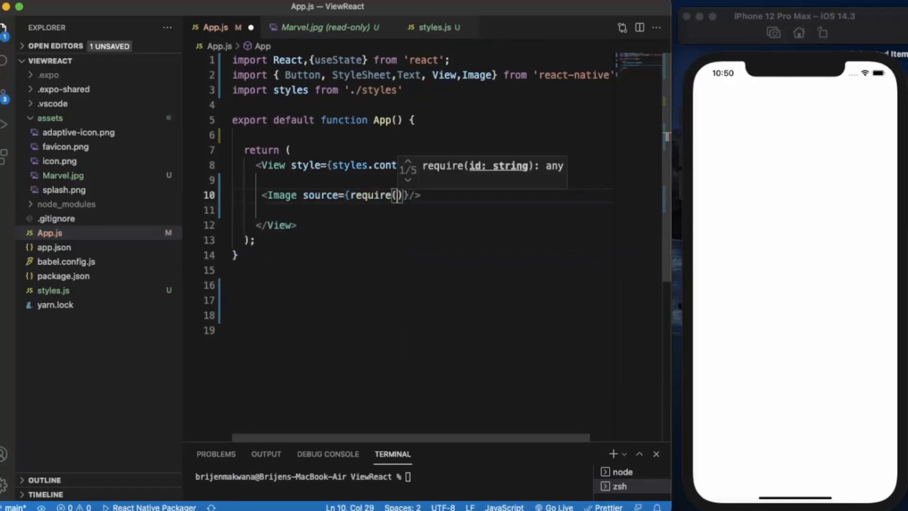
{"action": "type", "text": "'.'"}
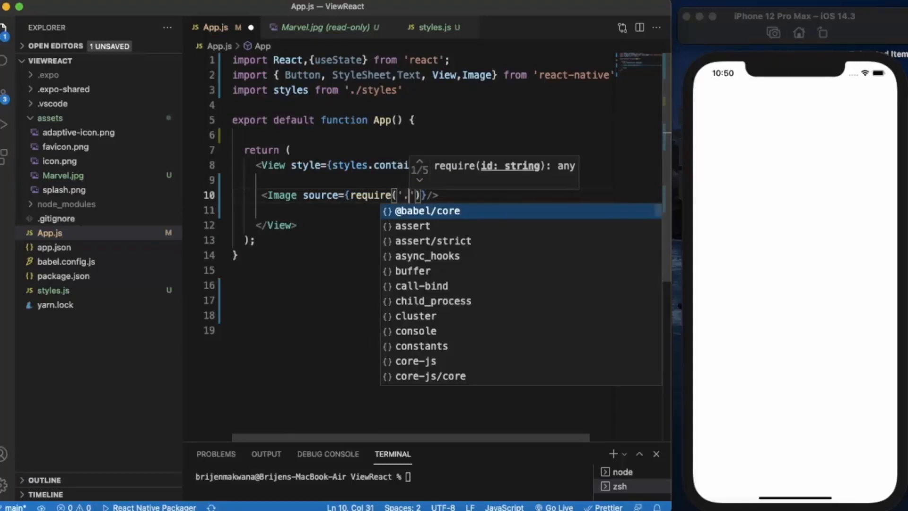
{"action": "type", "text": "/"}
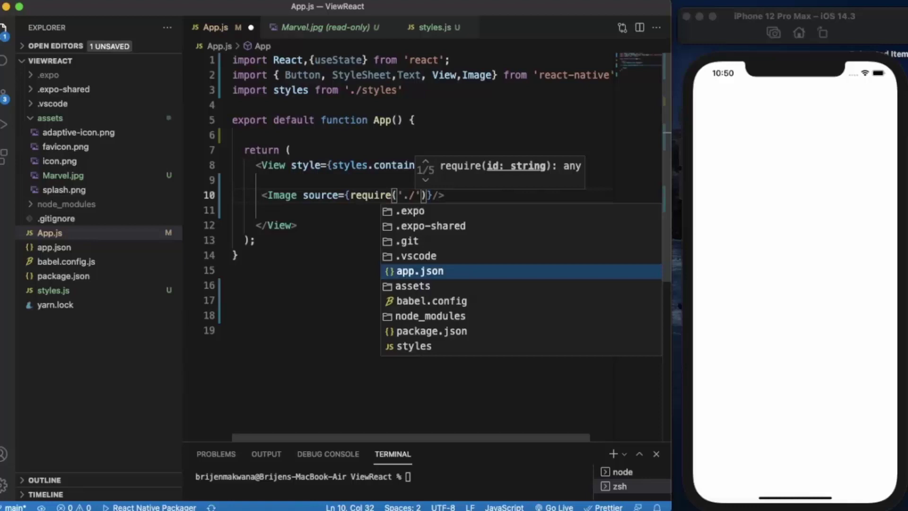
{"action": "type", "text": "assets/"}
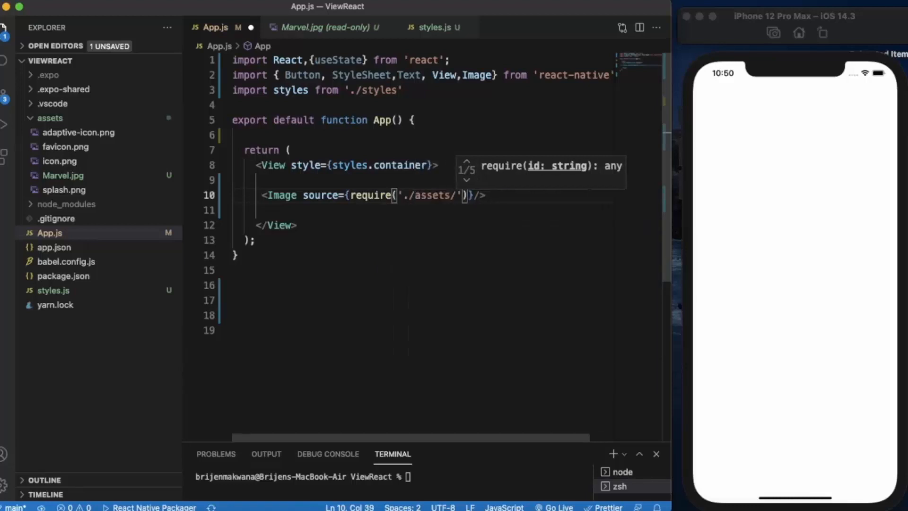
{"action": "type", "text": "Marvel."}
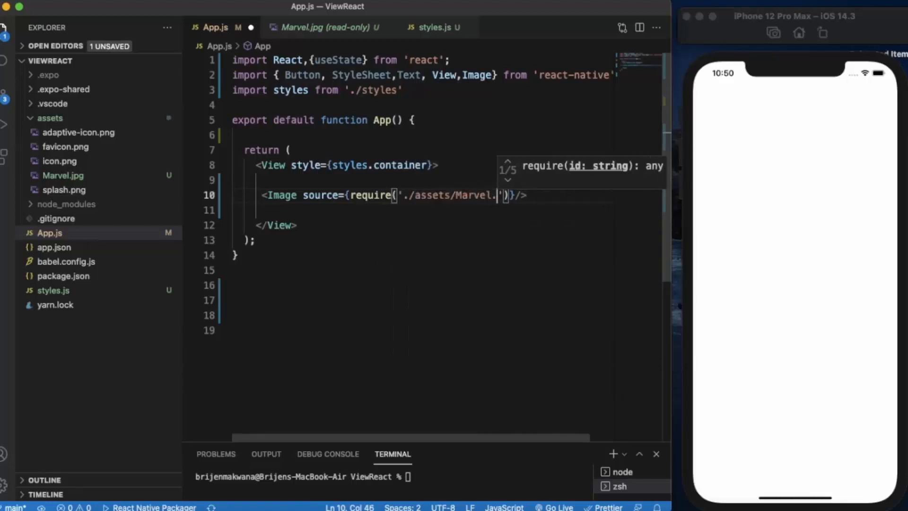
{"action": "type", "text": "jpg"}
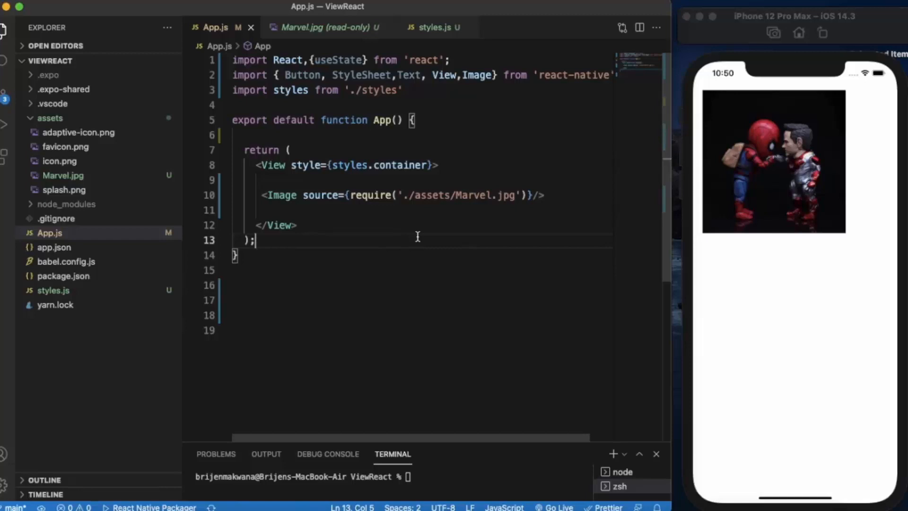
{"action": "mouse_move", "coordinate": [873, 144]}
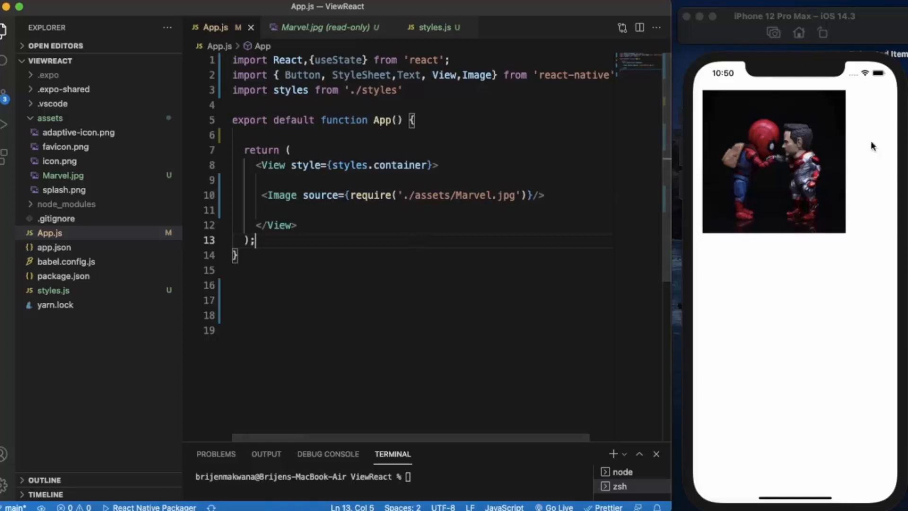
Check the styles.js and Marvel.jpg tabs, then return to App.js.
{"action": "left_click", "coordinate": [433, 27]}
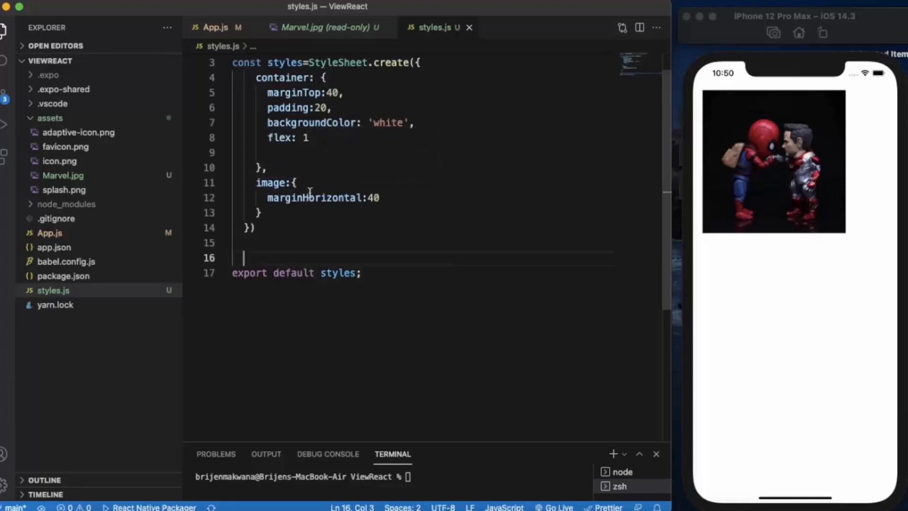
{"action": "left_click", "coordinate": [326, 27]}
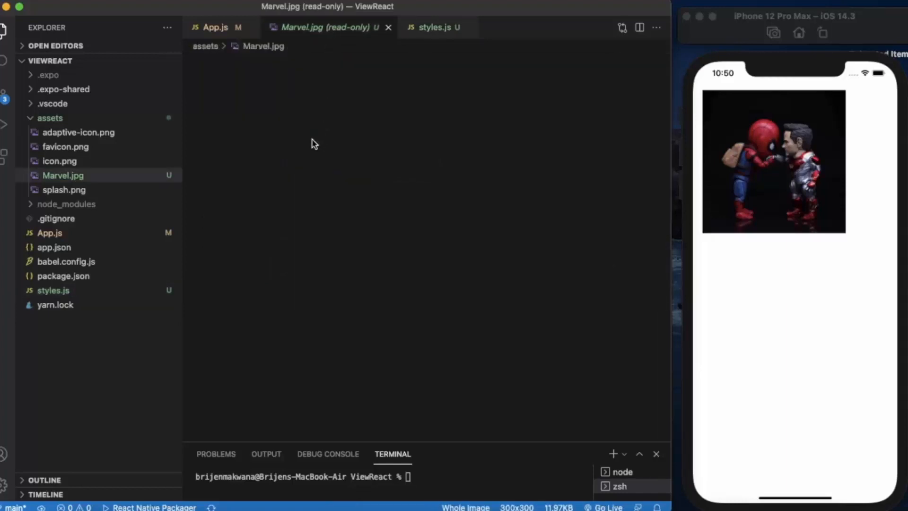
{"action": "left_click", "coordinate": [216, 27]}
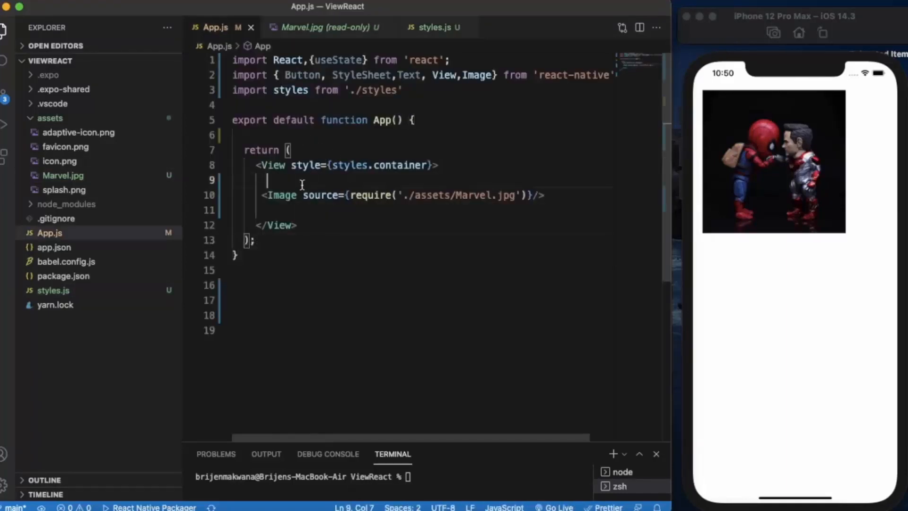
Begin a <View style={styles.…}> around the Image, choosing a style from autocomplete.
{"action": "type", "text": "<View>"}
{"action": "left_click", "coordinate": [422, 210]}
{"action": "type", "text": "</View>"}
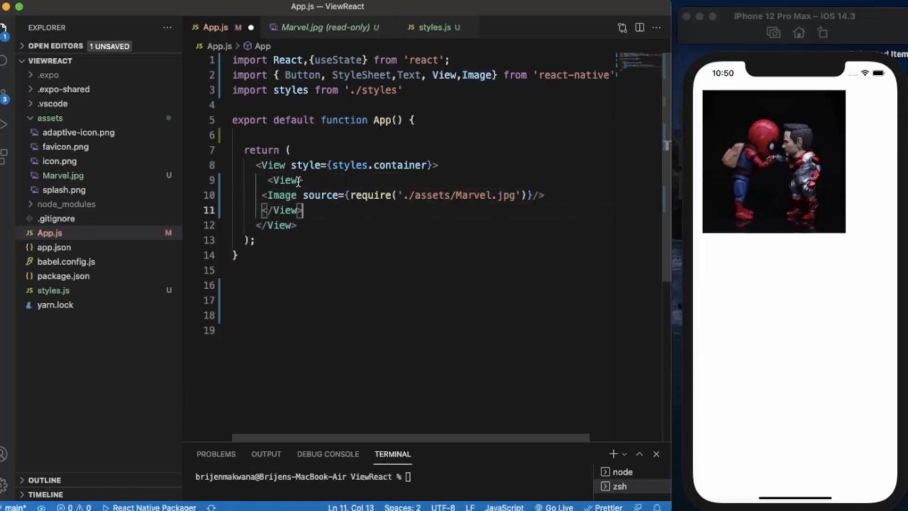
{"action": "type", "text": "style={"}
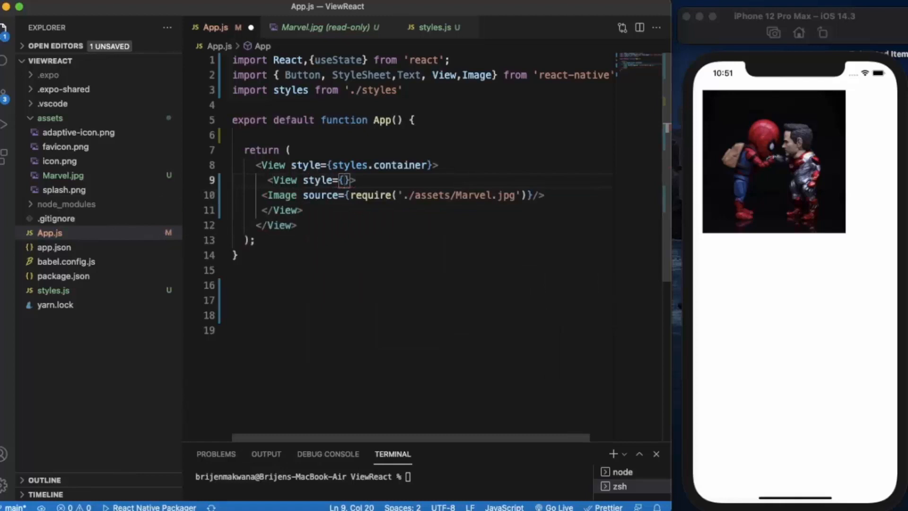
{"action": "type", "text": "styles."}
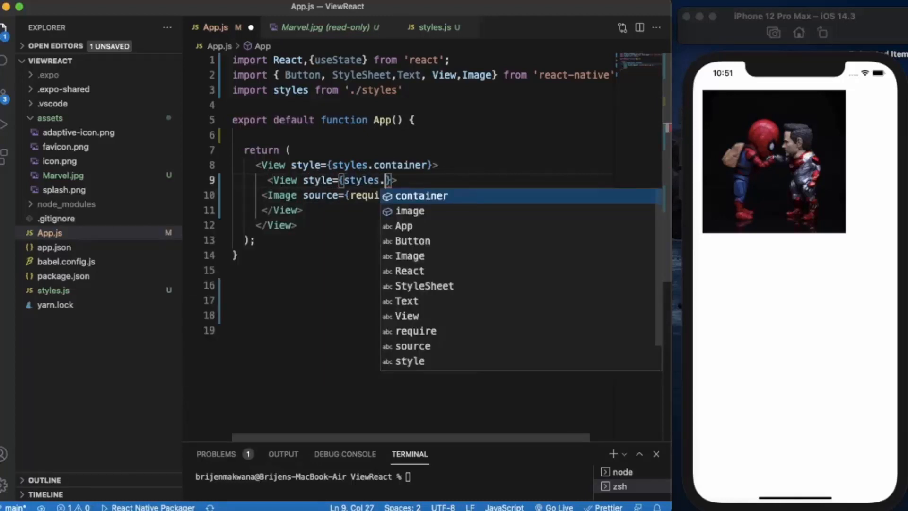
{"action": "left_click", "coordinate": [410, 211]}
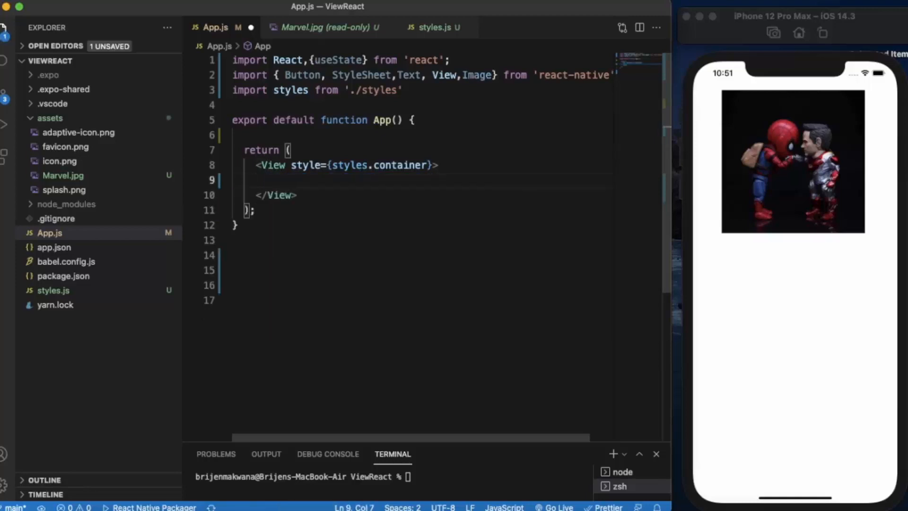
{"action": "mouse_move", "coordinate": [398, 260]}
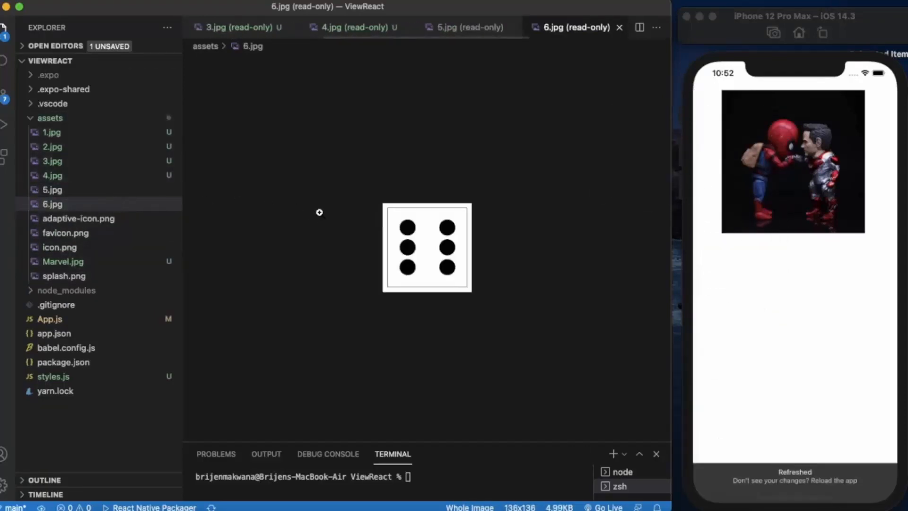
Return to App.js and insert a blank line below the App function declaration.
{"action": "left_click", "coordinate": [53, 190]}
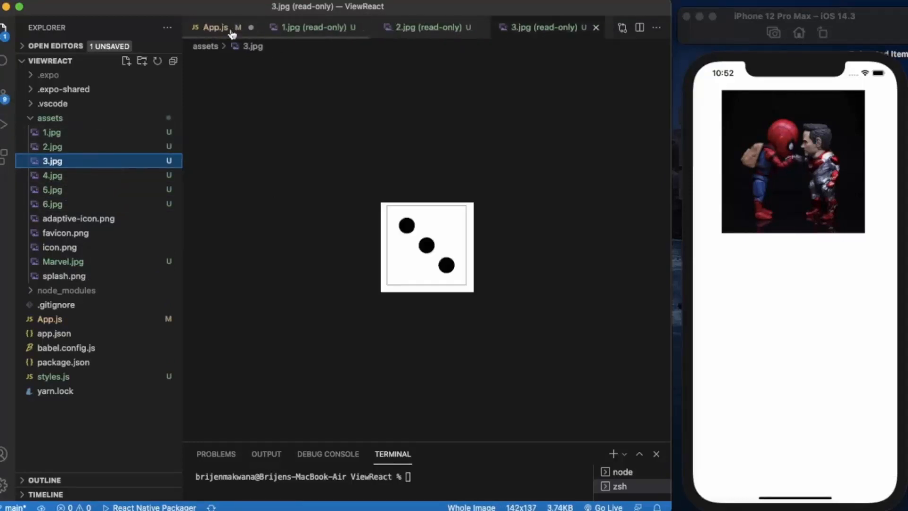
{"action": "left_click", "coordinate": [215, 27]}
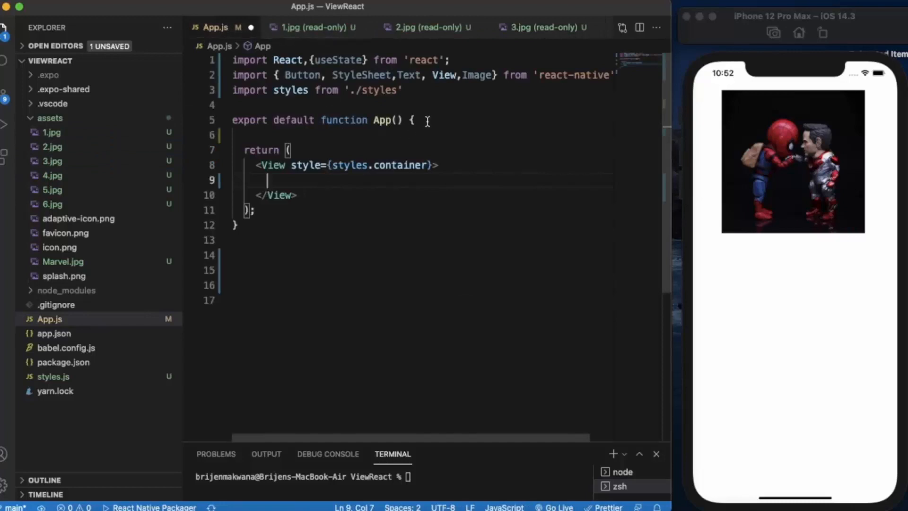
{"action": "key", "text": "Enter"}
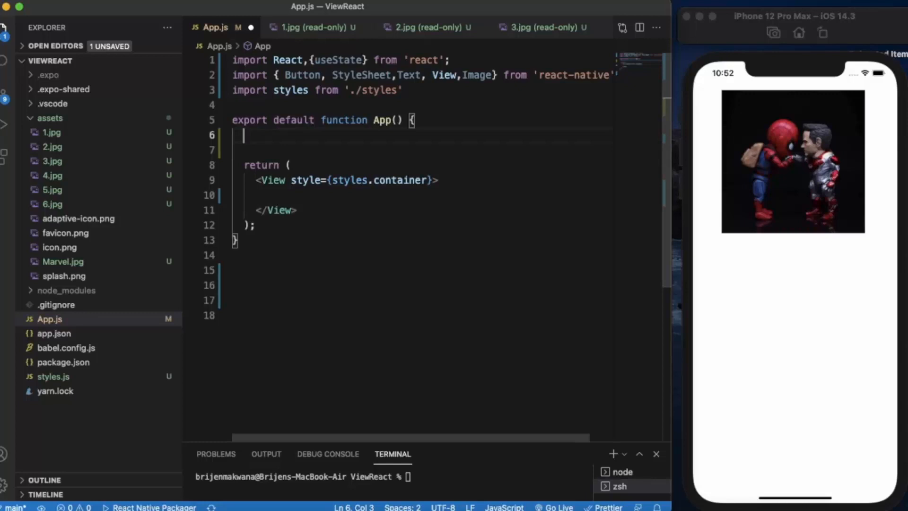
Declare the state const [dice,setDice] = useState(1).
{"action": "type", "text": "const"}
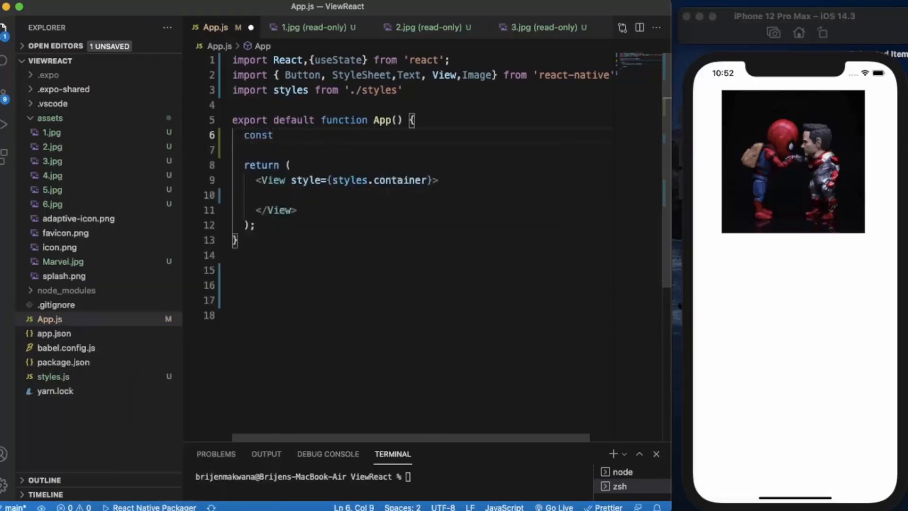
{"action": "type", "text": "[dice,"}
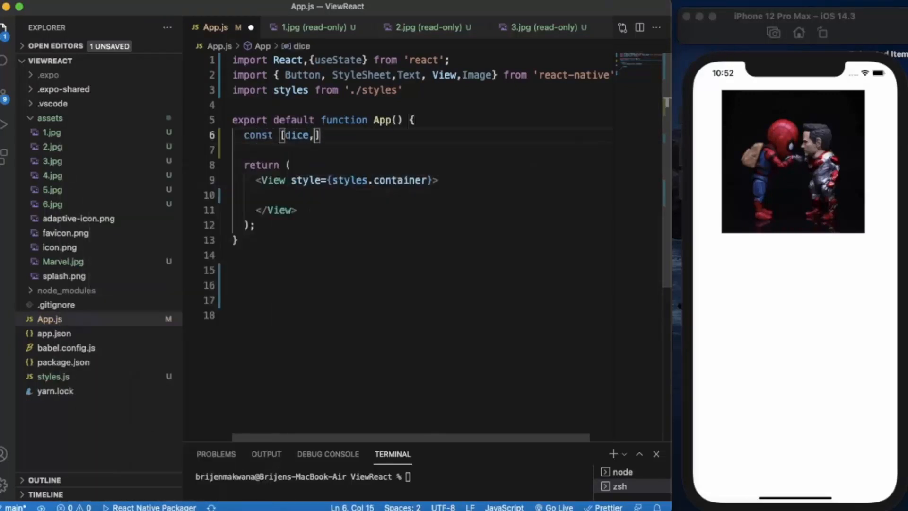
{"action": "type", "text": "setDi"}
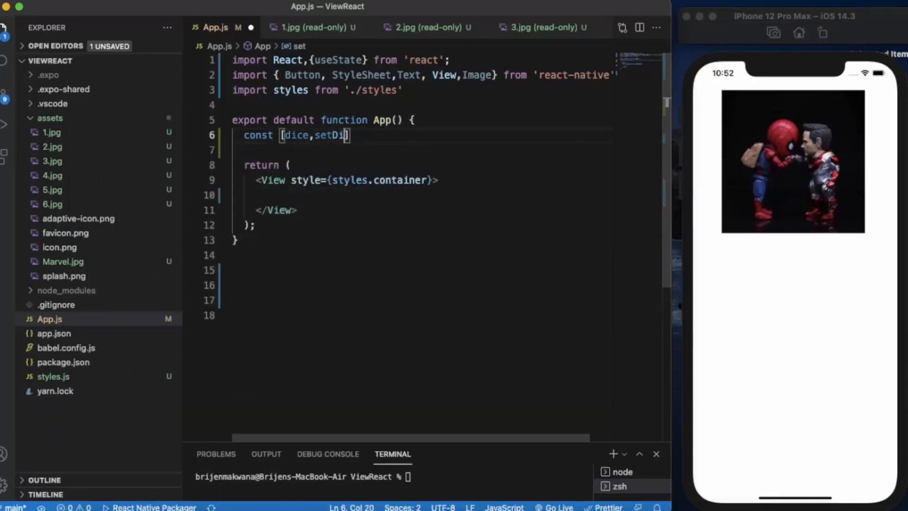
{"action": "type", "text": "ce]"}
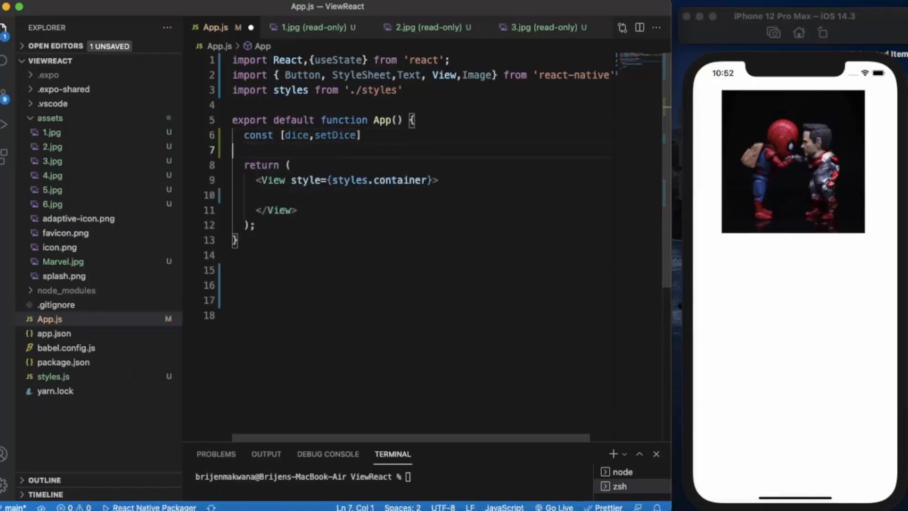
{"action": "left_click", "coordinate": [362, 135]}
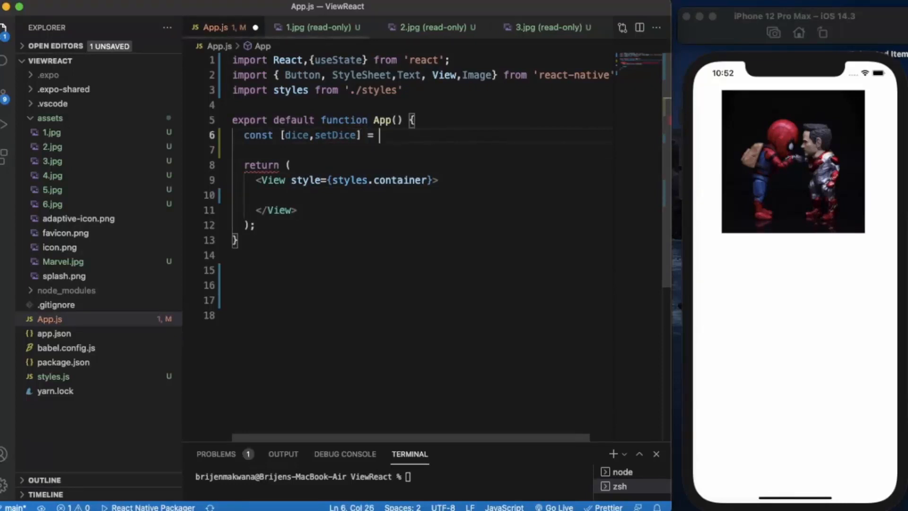
{"action": "type", "text": "useState"}
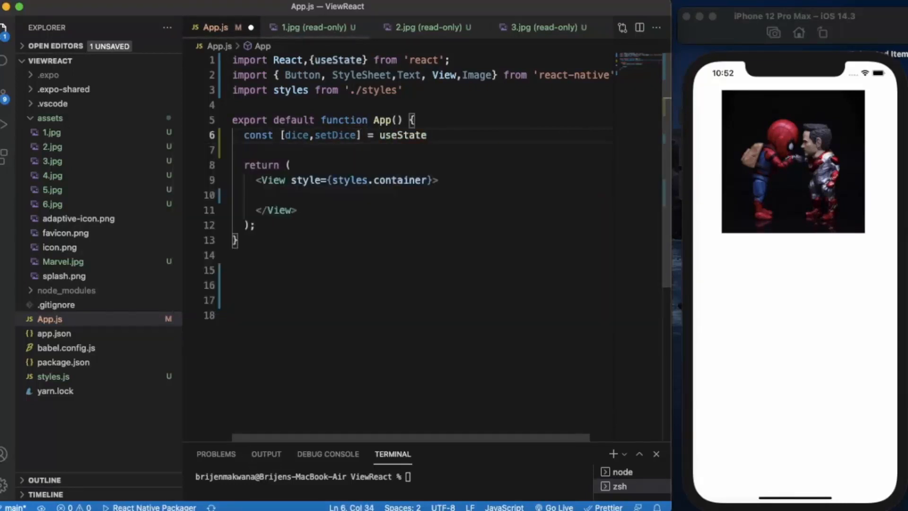
{"action": "type", "text": "(1);"}
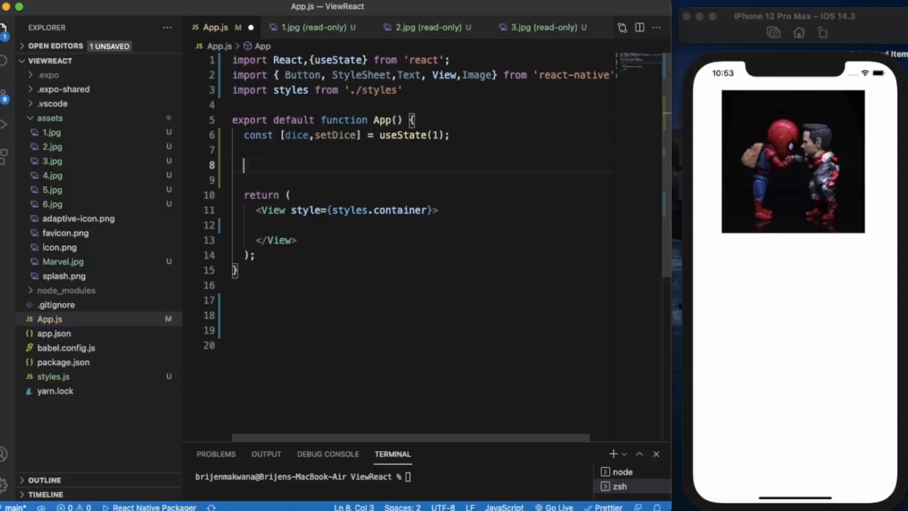
Start const images={pics:{...}} with the first entry requiring './assets/1.jpg'.
{"action": "type", "text": "const"}
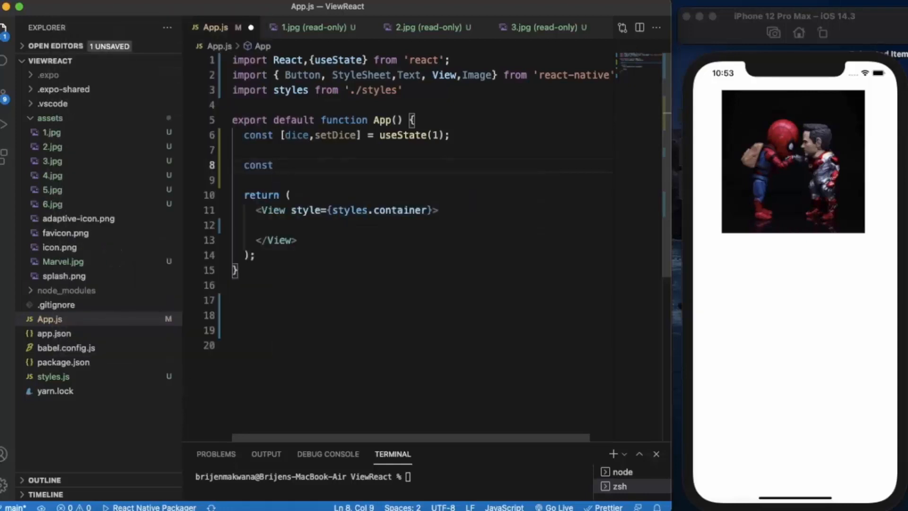
{"action": "type", "text": "images"}
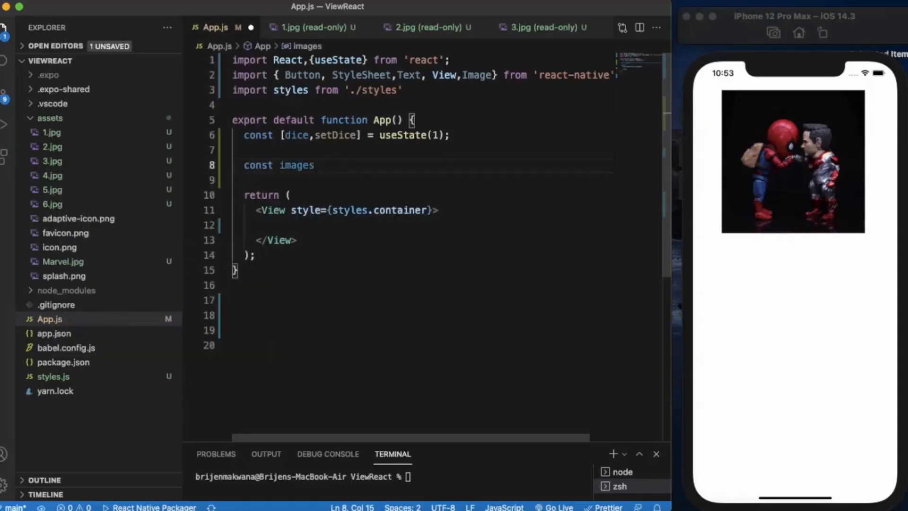
{"action": "type", "text": "={"}
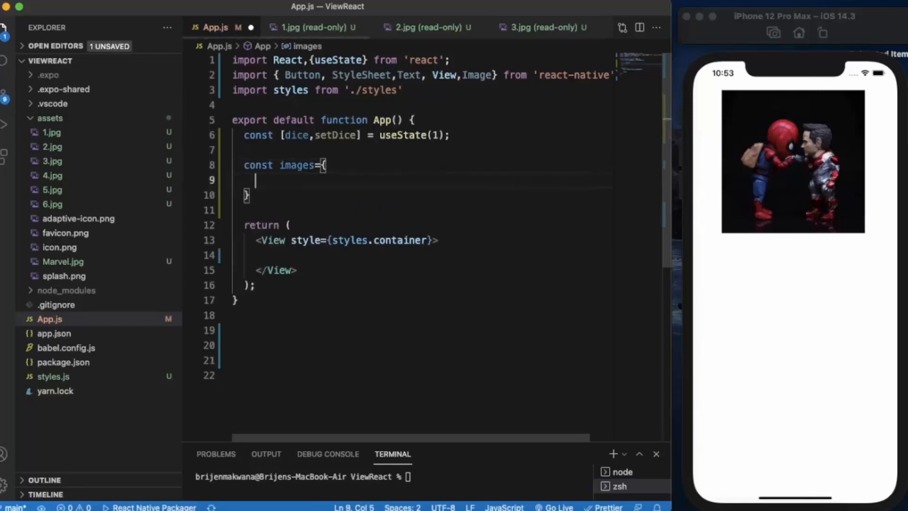
{"action": "type", "text": "p"}
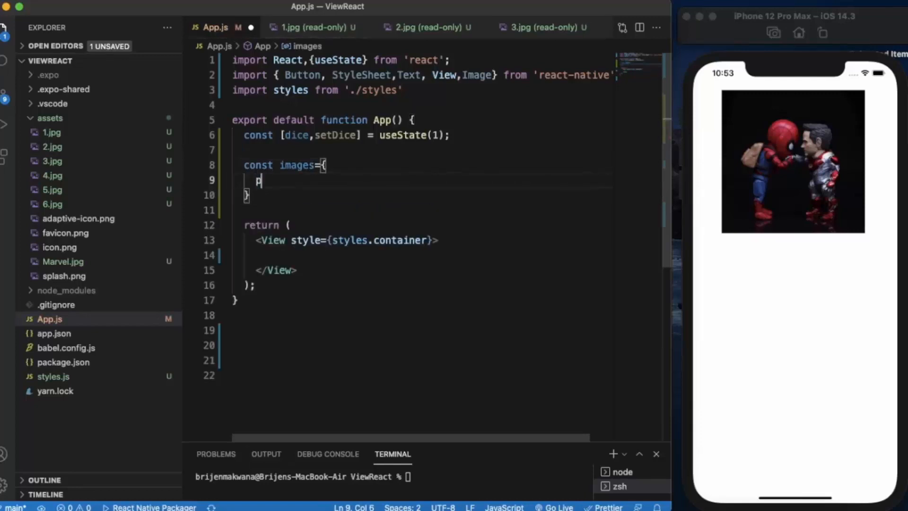
{"action": "type", "text": "ics:"}
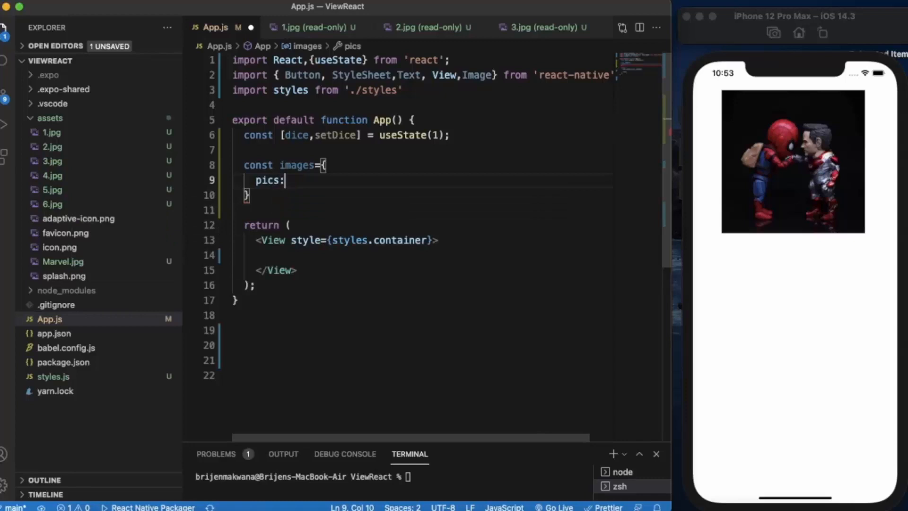
{"action": "type", "text": "{"}
{"action": "type", "text": "'"}
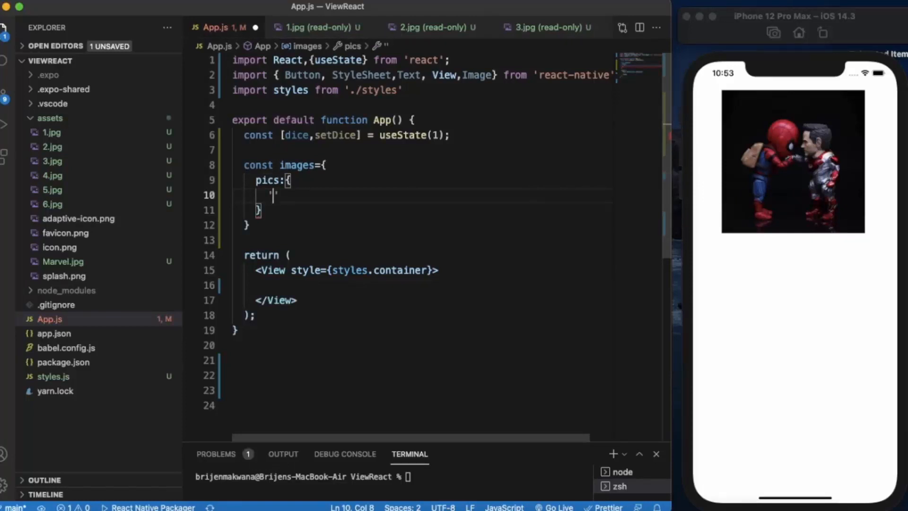
{"action": "type", "text": "0"}
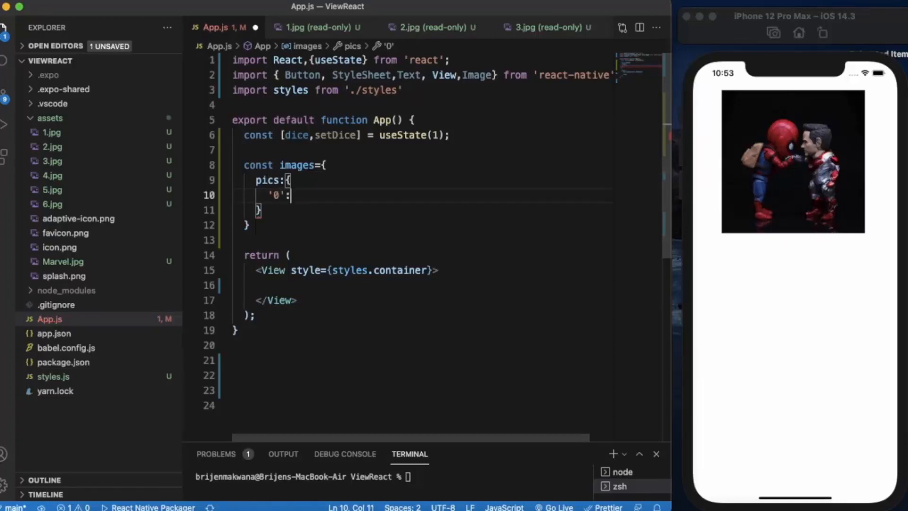
{"action": "type", "text": "require('./assets"}
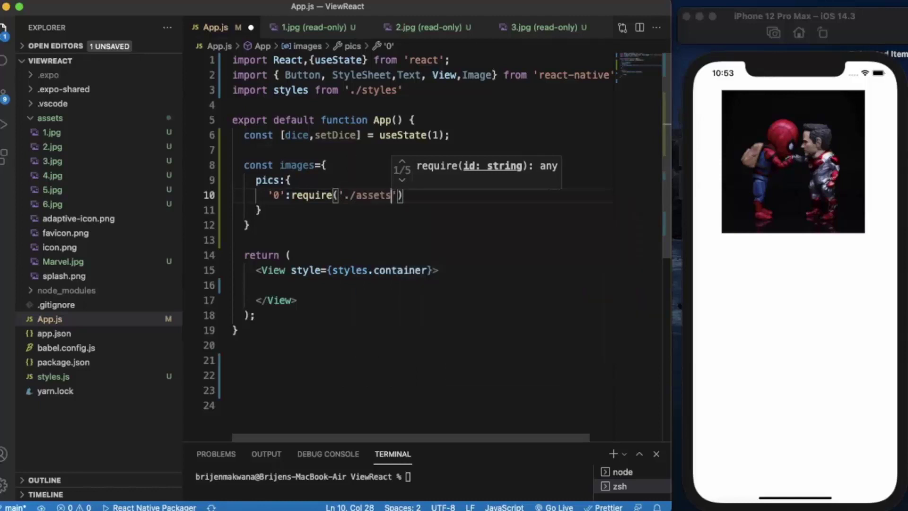
{"action": "type", "text": "/1.jpg"}
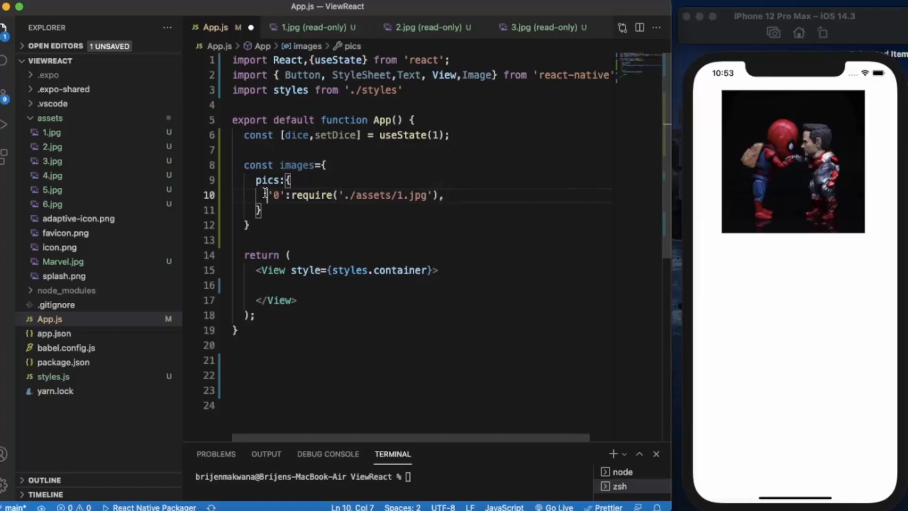
Duplicate the image entry and edit the numbers so keys 0–5 map to 1.jpg–6.jpg.
{"action": "left_click", "coordinate": [445, 194]}
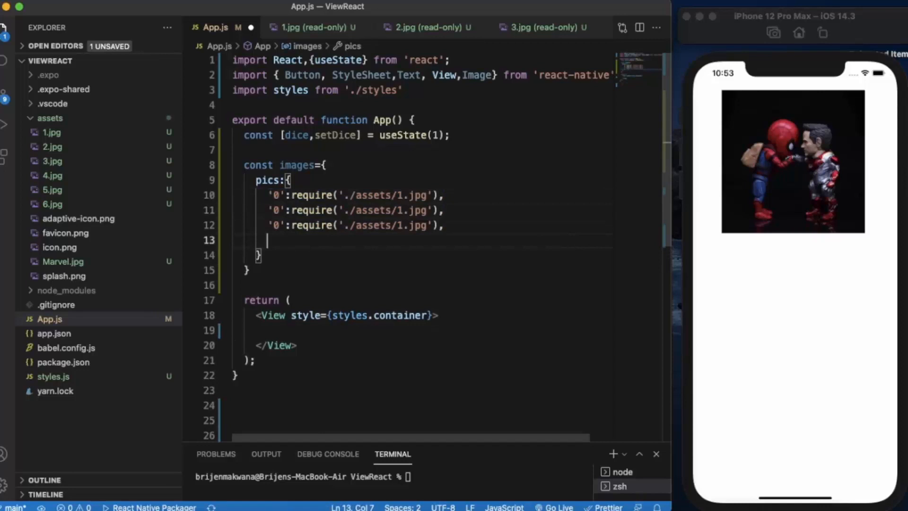
{"action": "type", "text": "'0':require('./assets/1.jpg'),"}
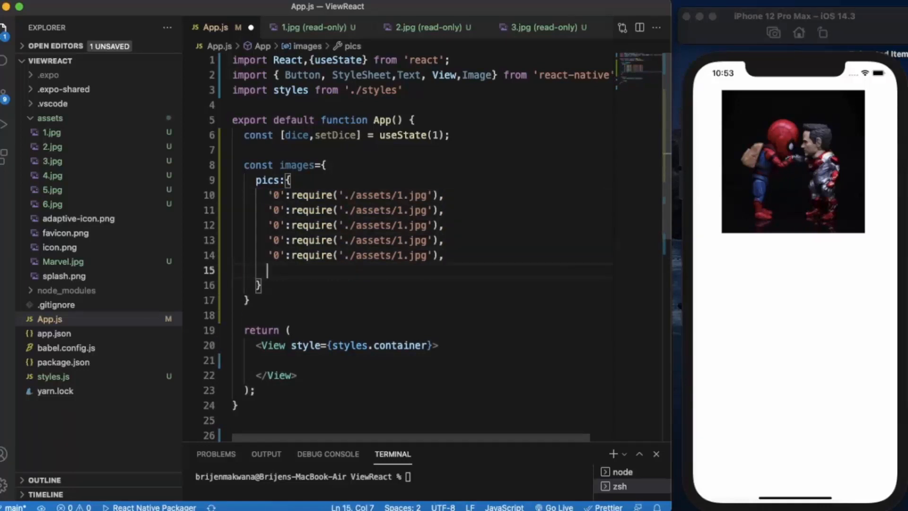
{"action": "type", "text": "'0':require('./assets/1.jpg')"}
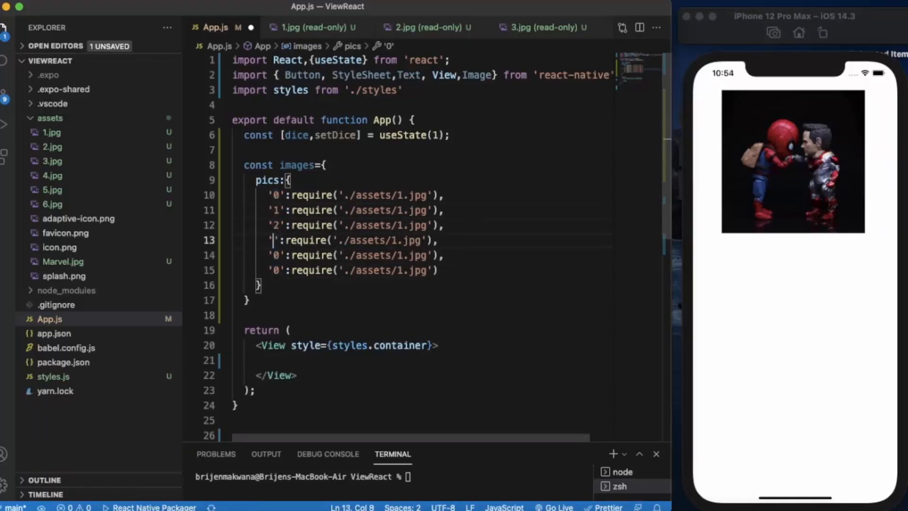
{"action": "type", "text": "3"}
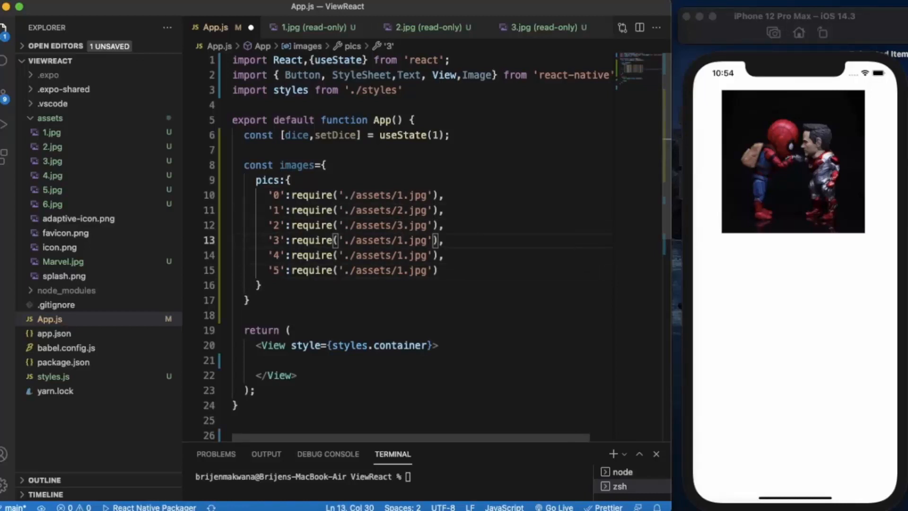
{"action": "type", "text": "4"}
{"action": "left_click", "coordinate": [356, 255]}
{"action": "type", "text": "5"}
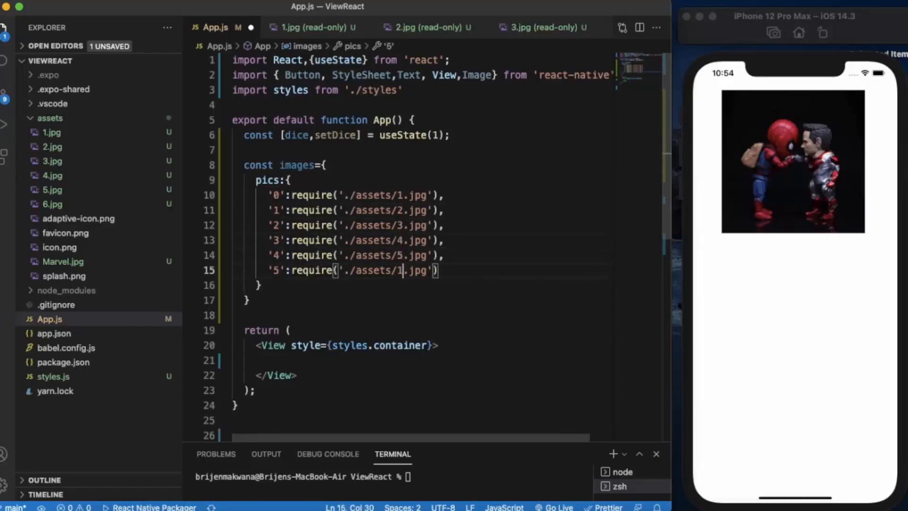
{"action": "type", "text": "6"}
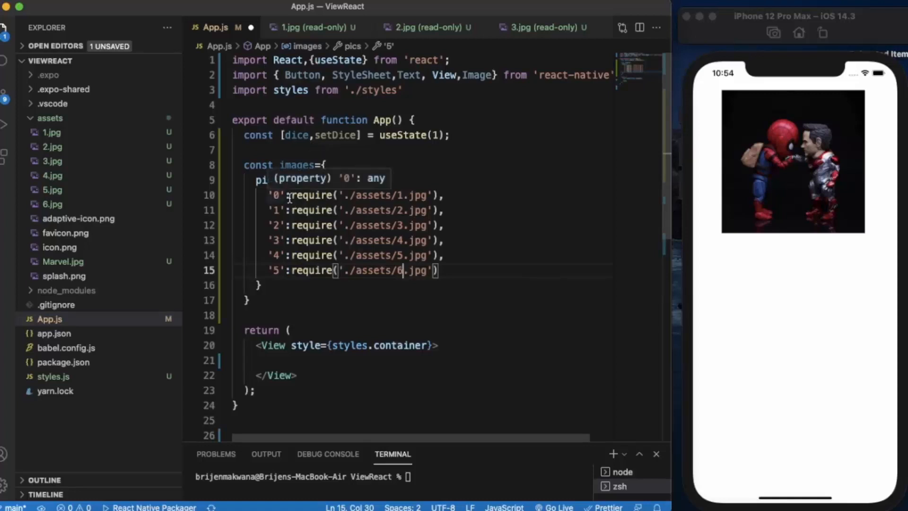
{"action": "mouse_move", "coordinate": [284, 180]}
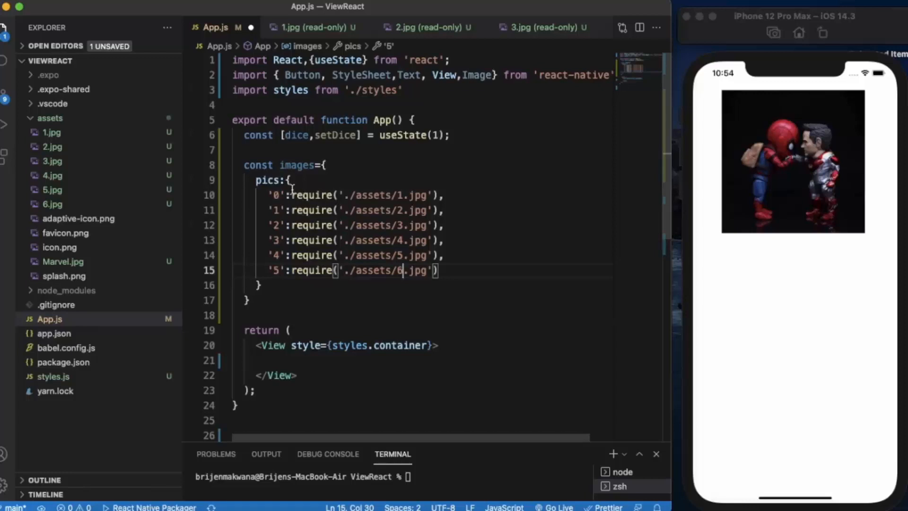
{"action": "mouse_move", "coordinate": [324, 274]}
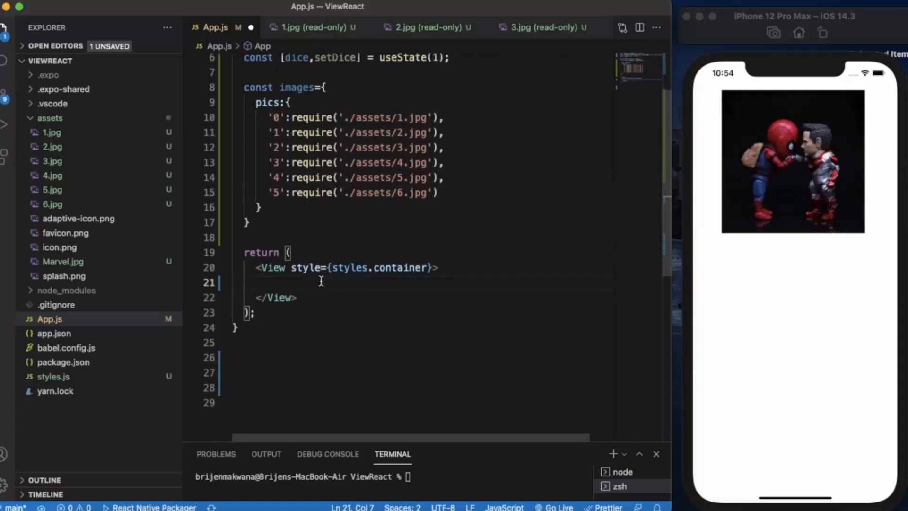
Change the Image's source prop to {images.pics[dice]}.
{"action": "type", "text": "<"}
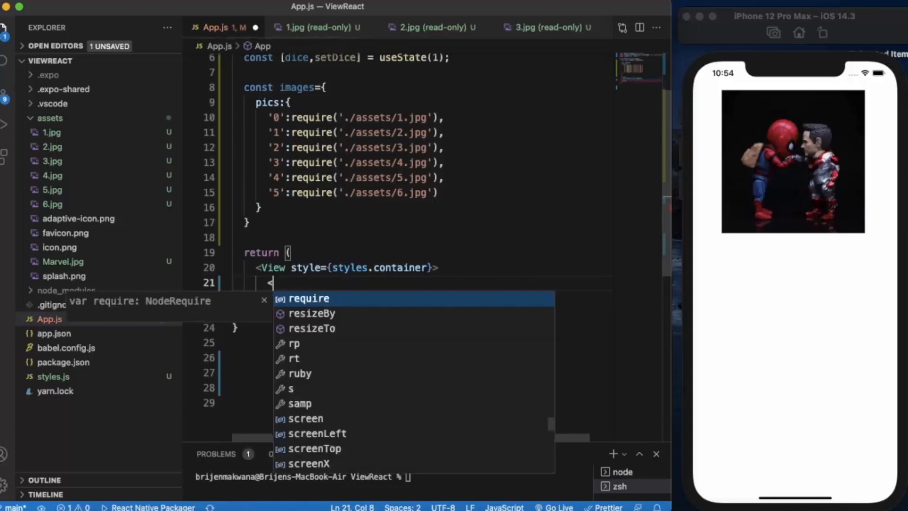
{"action": "type", "text": "Image source=/>"}
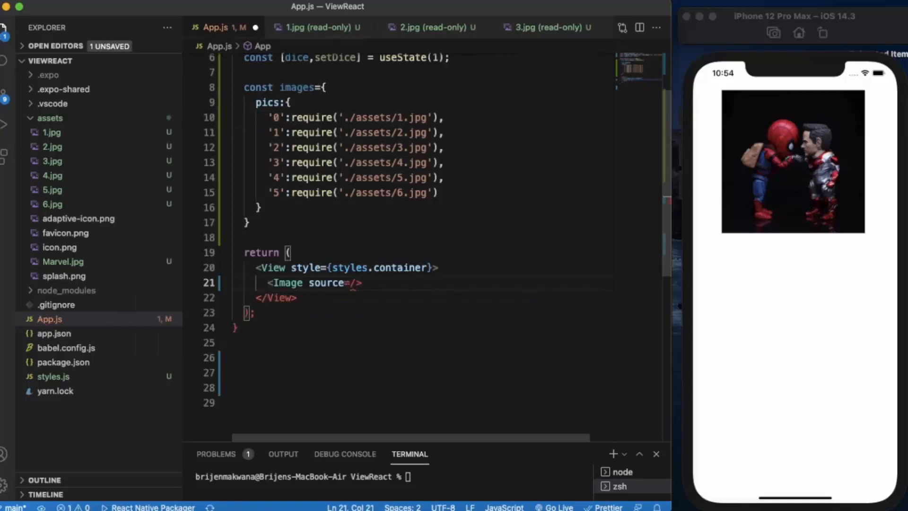
{"action": "type", "text": "{}"}
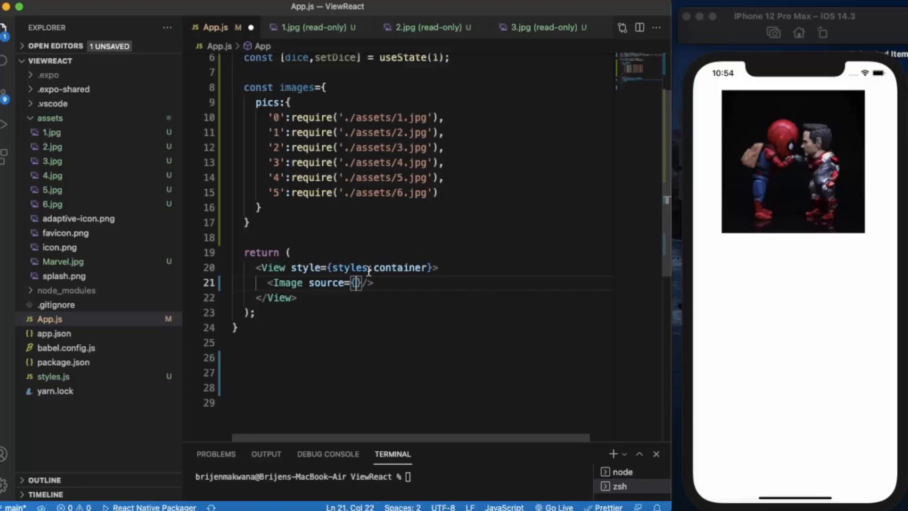
{"action": "type", "text": "i"}
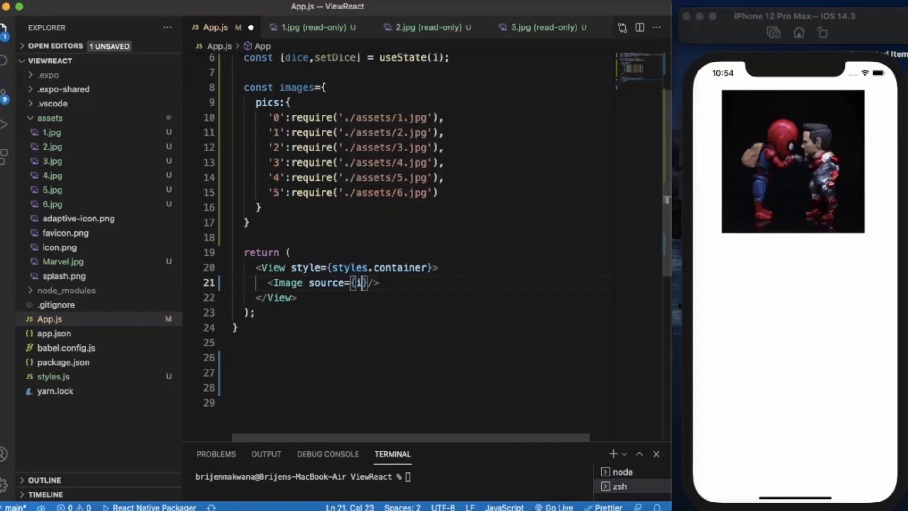
{"action": "type", "text": "mages"}
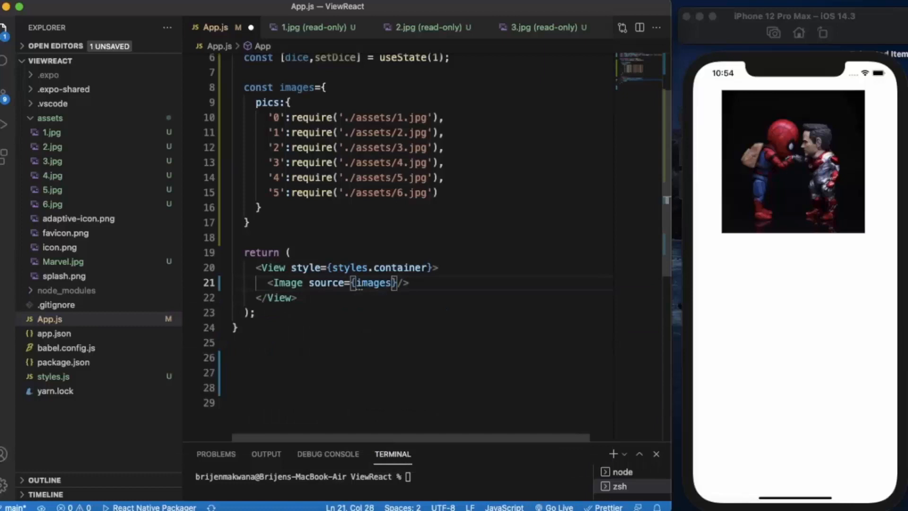
{"action": "type", "text": "."}
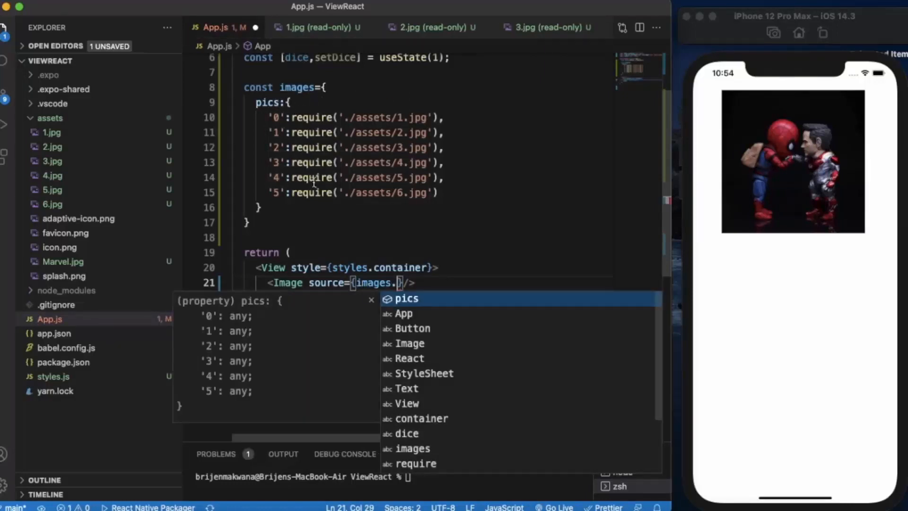
{"action": "type", "text": "pic"}
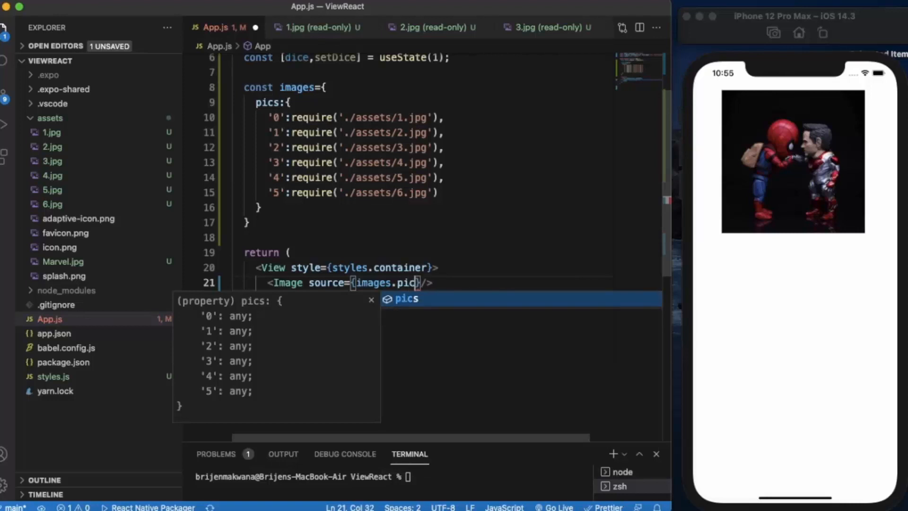
{"action": "type", "text": "[]"}
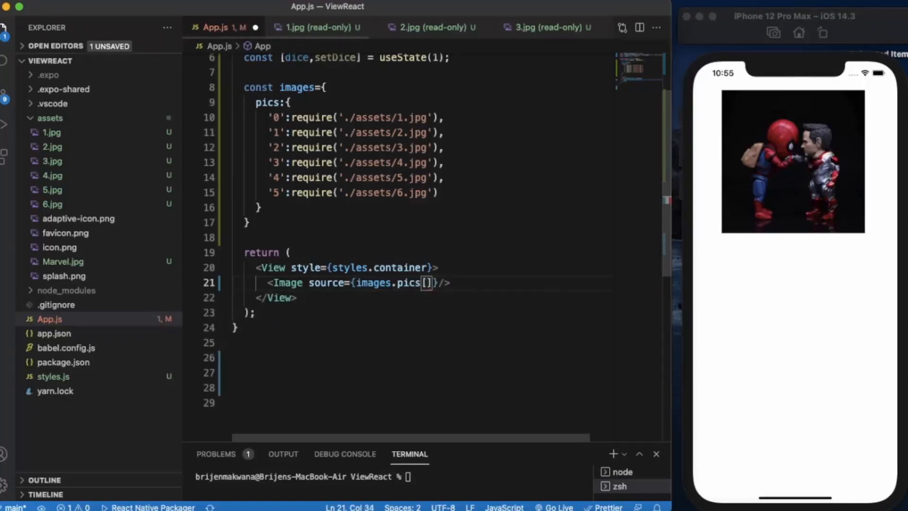
{"action": "type", "text": "dice"}
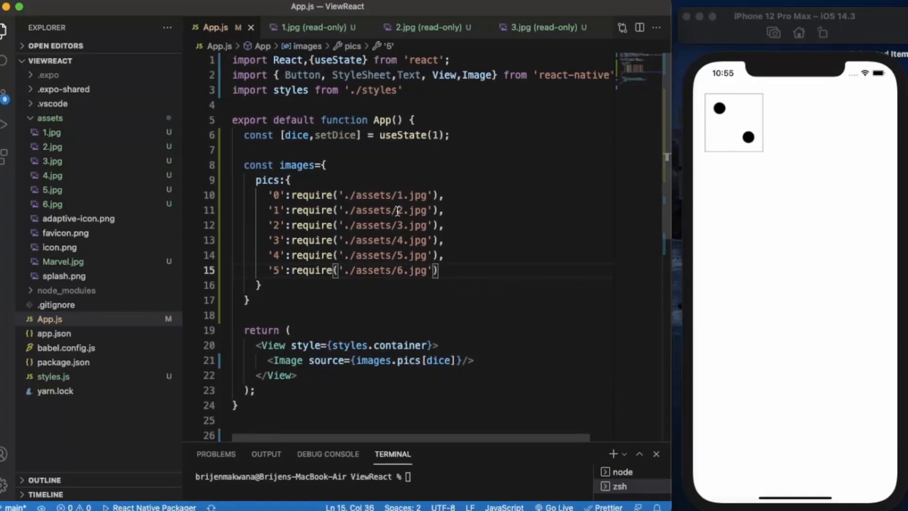
Below the Image, add <Button title="Roll" onPress={()=>}/>.
{"action": "scroll", "scroll_direction": "down", "scroll_amount": 3}
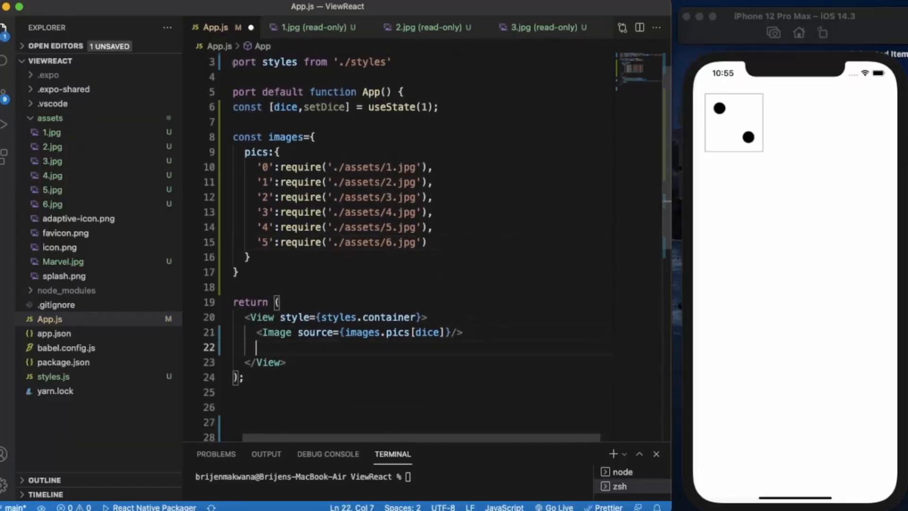
{"action": "type", "text": "<Button t"}
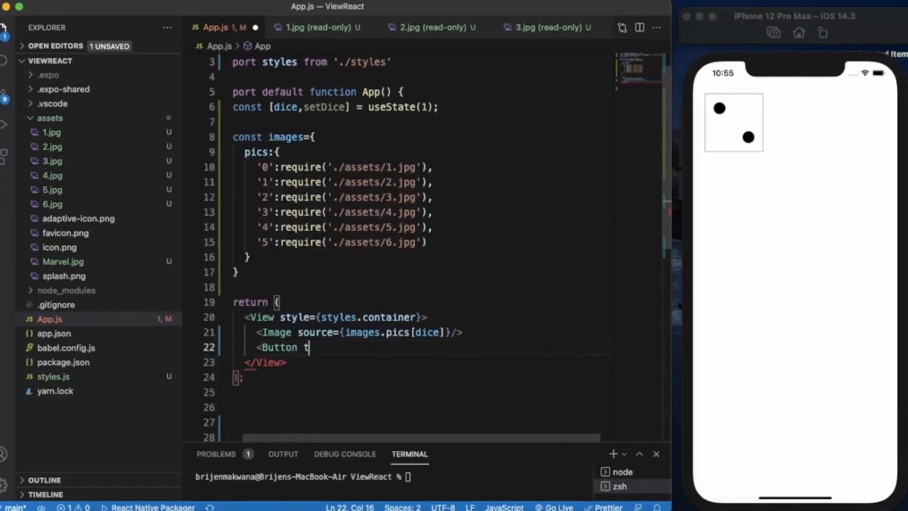
{"action": "type", "text": "itle=\""}
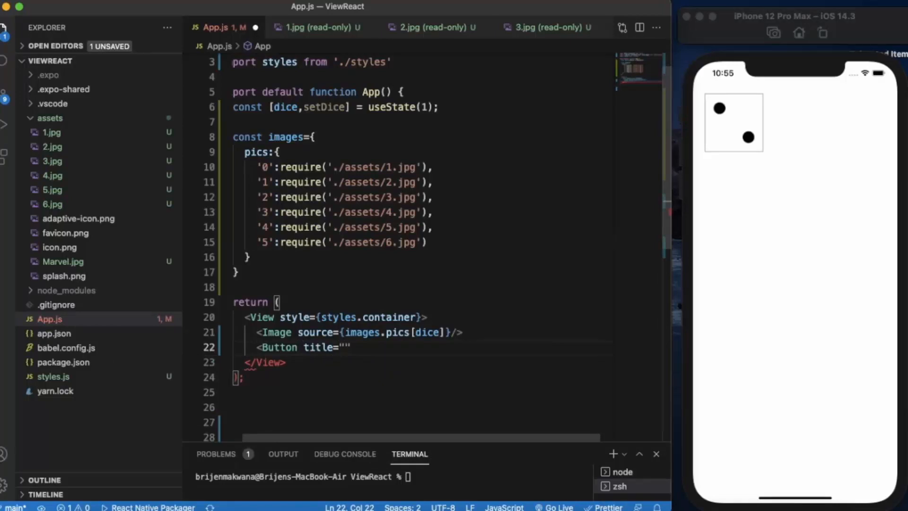
{"action": "type", "text": "Roll"}
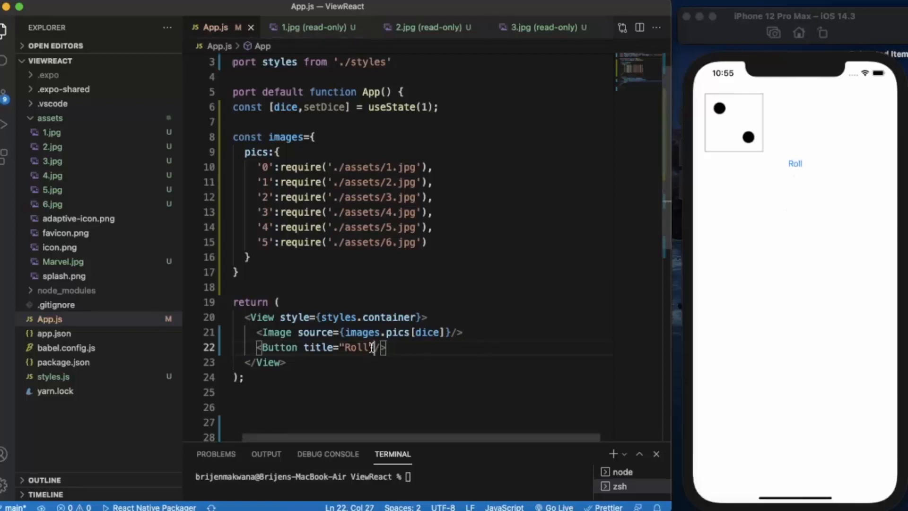
{"action": "type", "text": "onPress="}
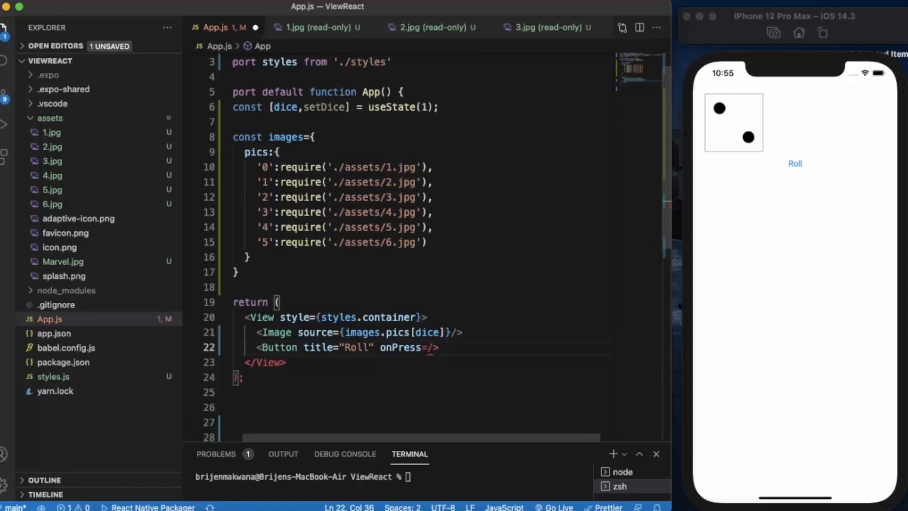
{"action": "type", "text": "{}"}
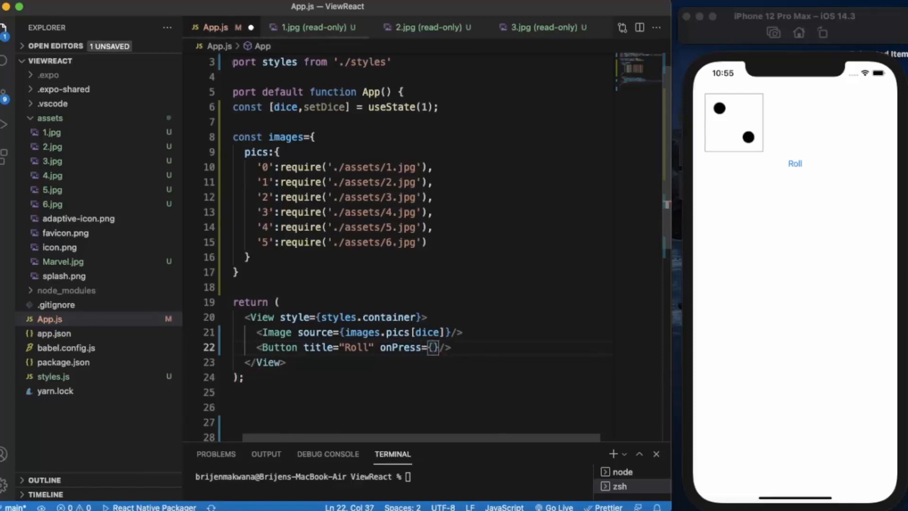
{"action": "type", "text": "()=>"}
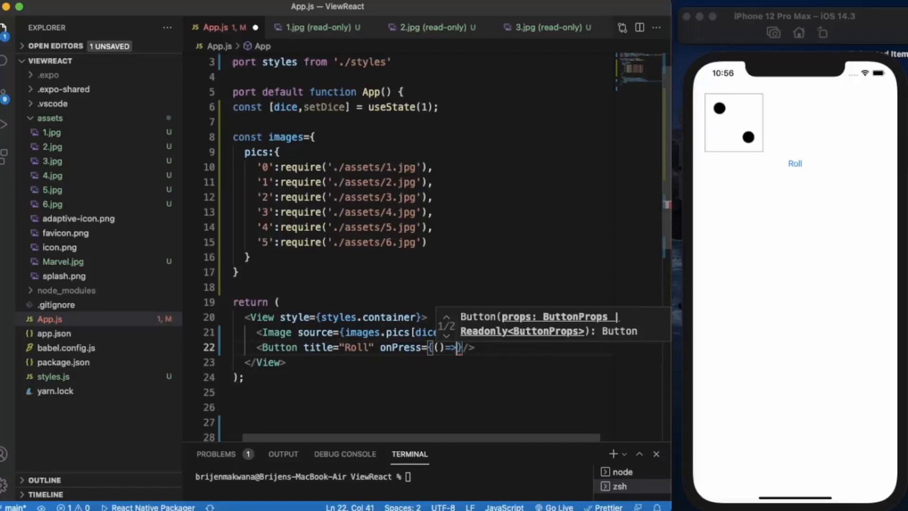
Have the Roll onPress call setDice(Math.floor(Math.random()*6)).
{"action": "type", "text": "setDice"}
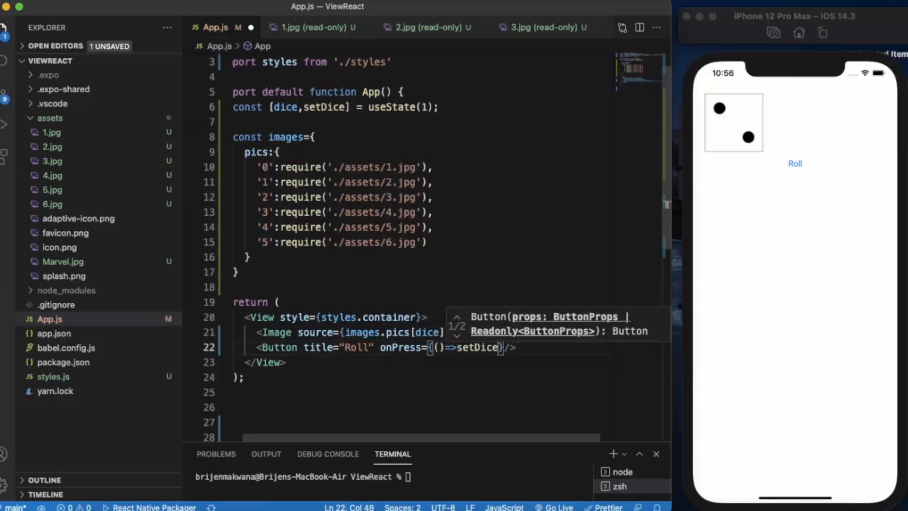
{"action": "type", "text": "("}
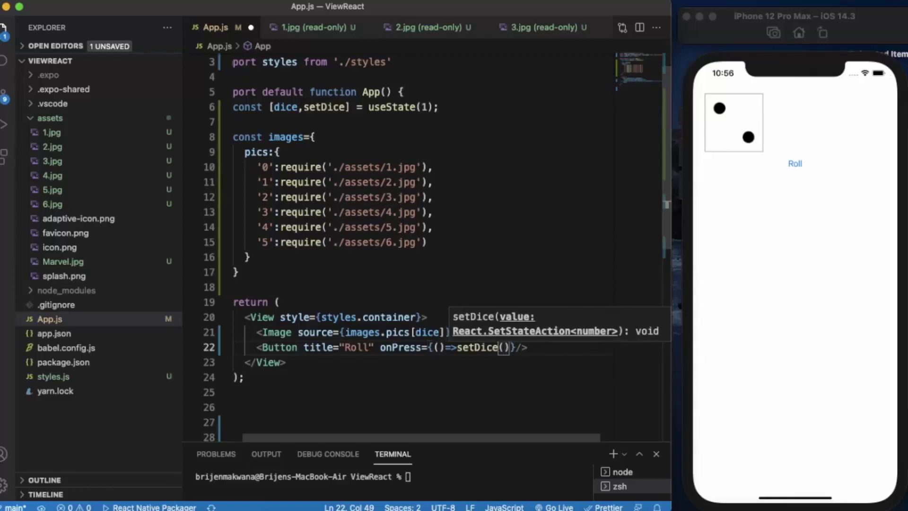
{"action": "type", "text": "Math"}
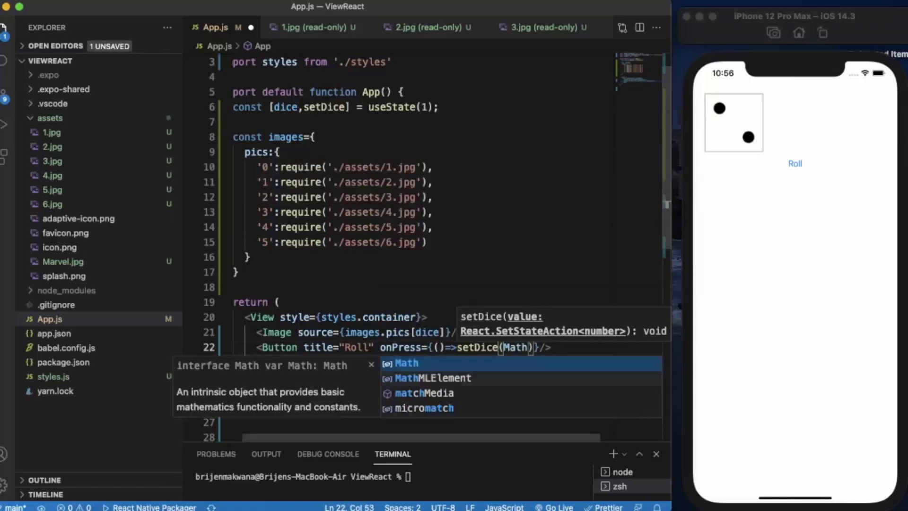
{"action": "type", "text": ".floor"}
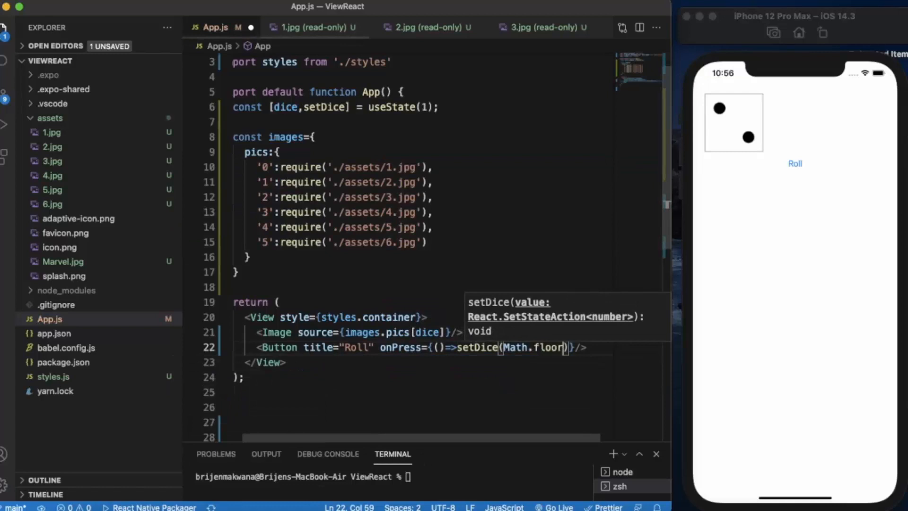
{"action": "type", "text": "("}
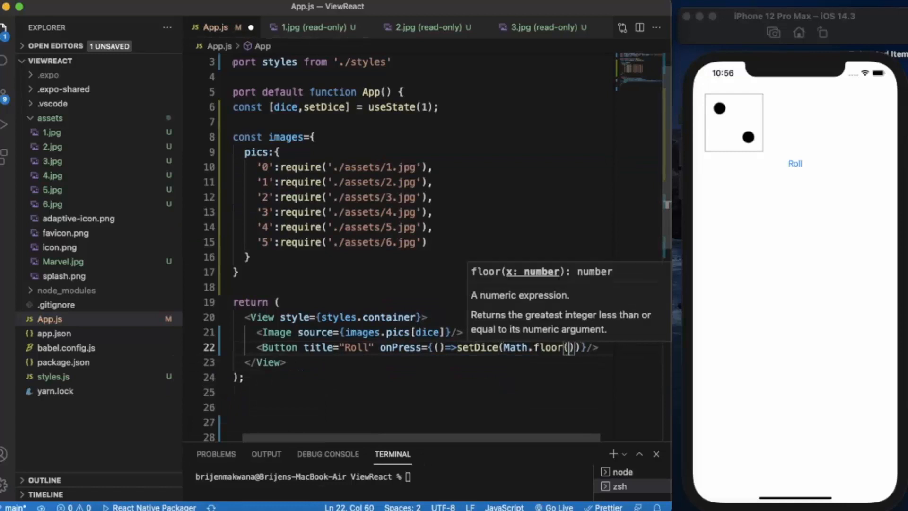
{"action": "type", "text": "Math.random"}
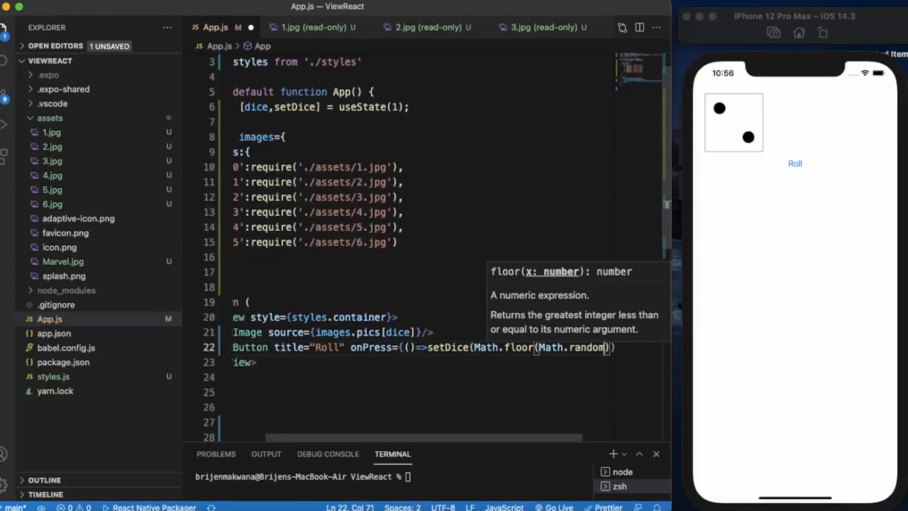
{"action": "type", "text": "("}
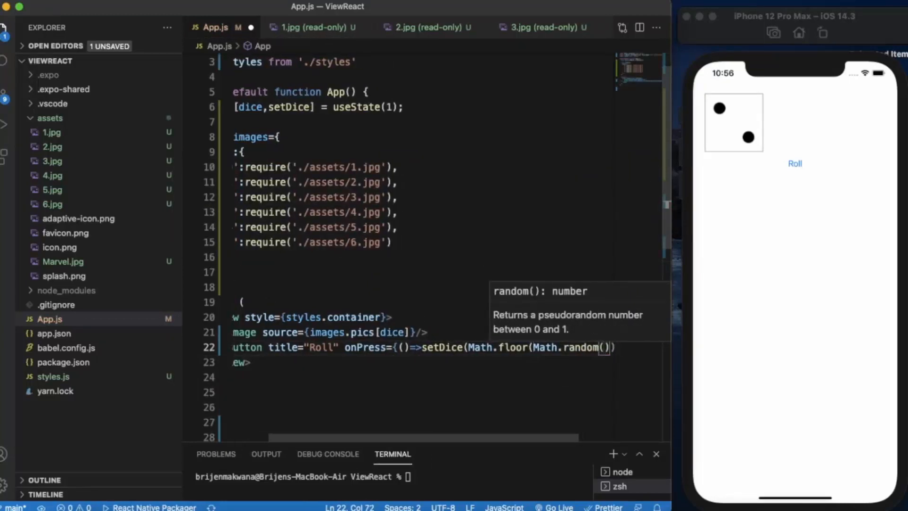
{"action": "type", "text": ")"}
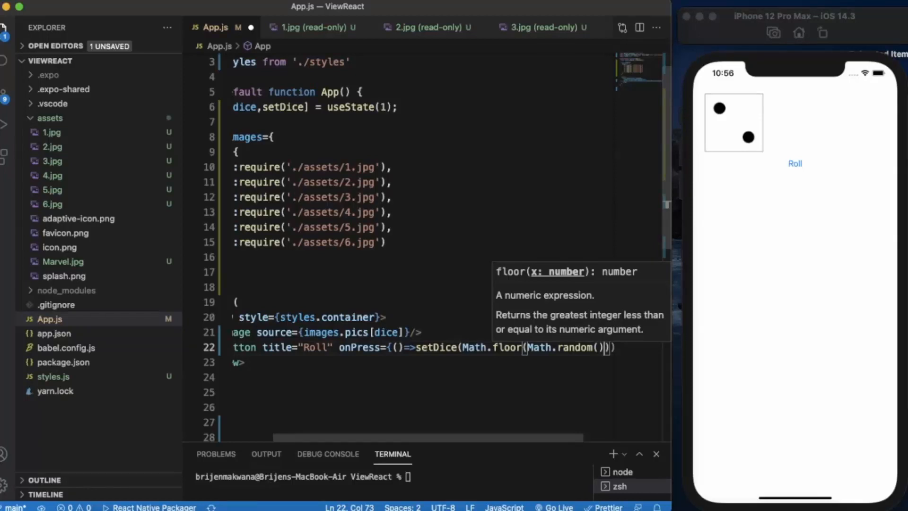
{"action": "type", "text": "*"}
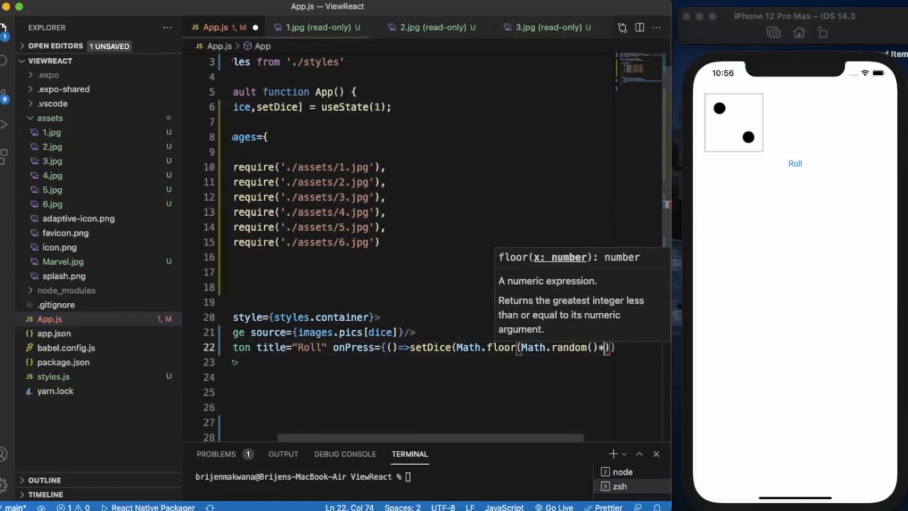
{"action": "type", "text": "6"}
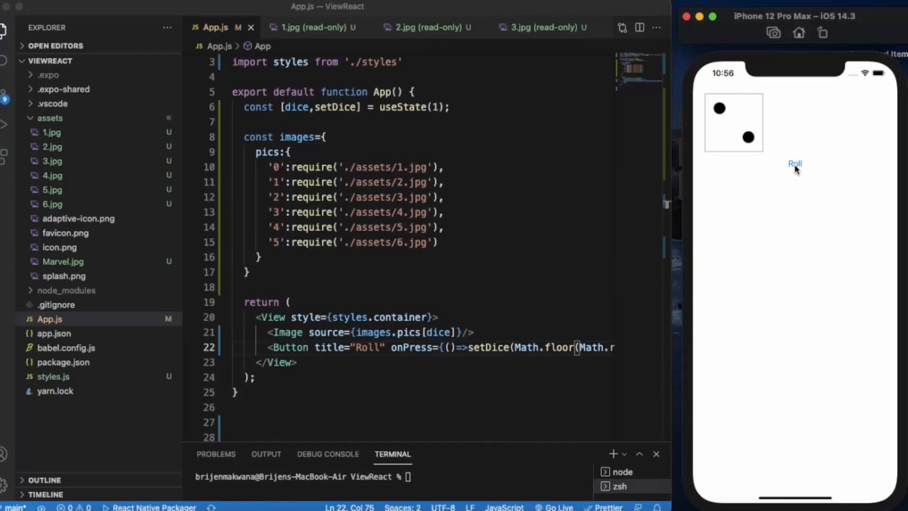
Press Roll six times in the simulator, confirming the dice face changes randomly.
{"action": "left_click", "coordinate": [795, 164]}
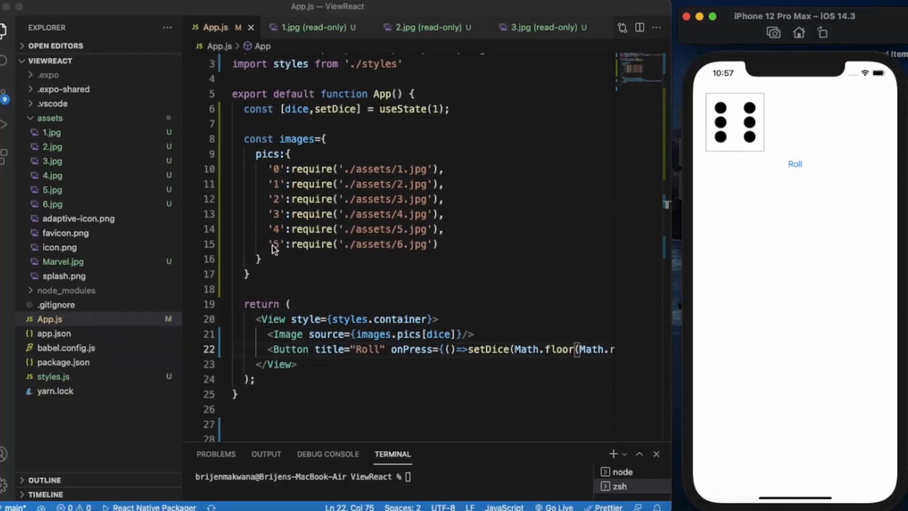
{"action": "mouse_move", "coordinate": [743, 175]}
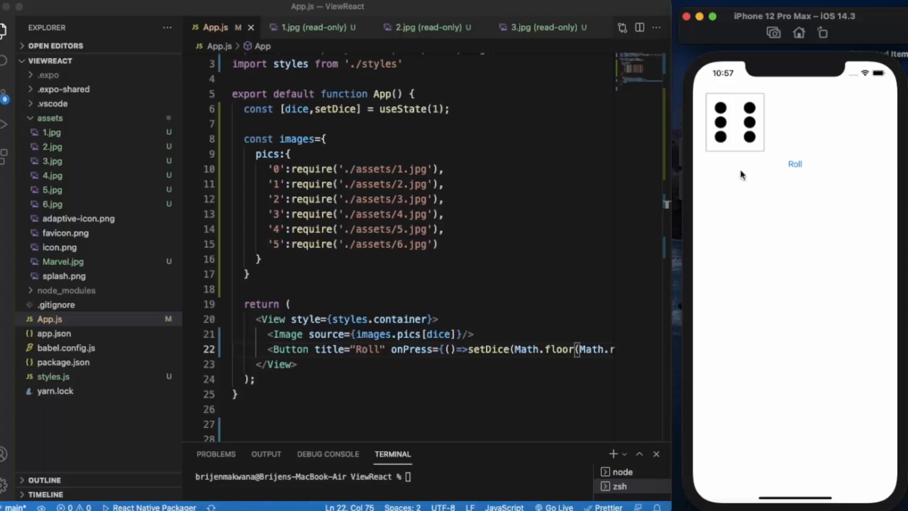
{"action": "left_click", "coordinate": [795, 165]}
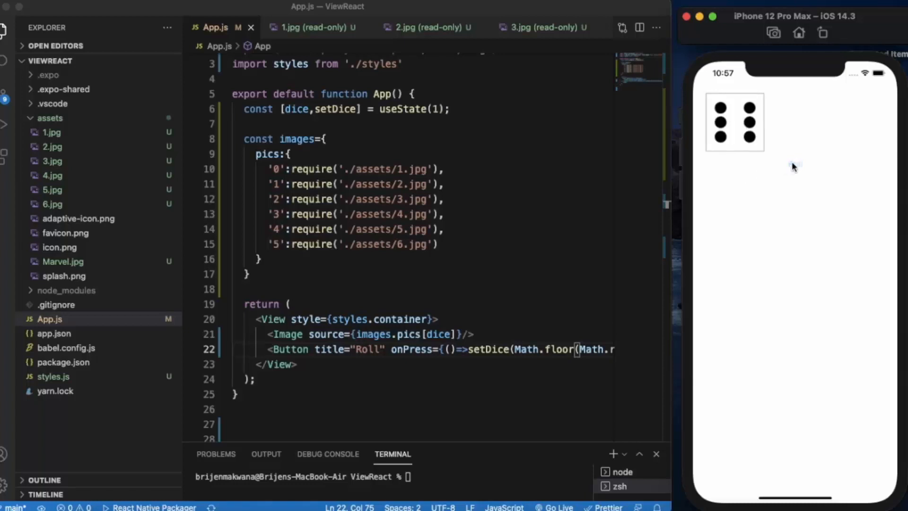
{"action": "left_click", "coordinate": [795, 165]}
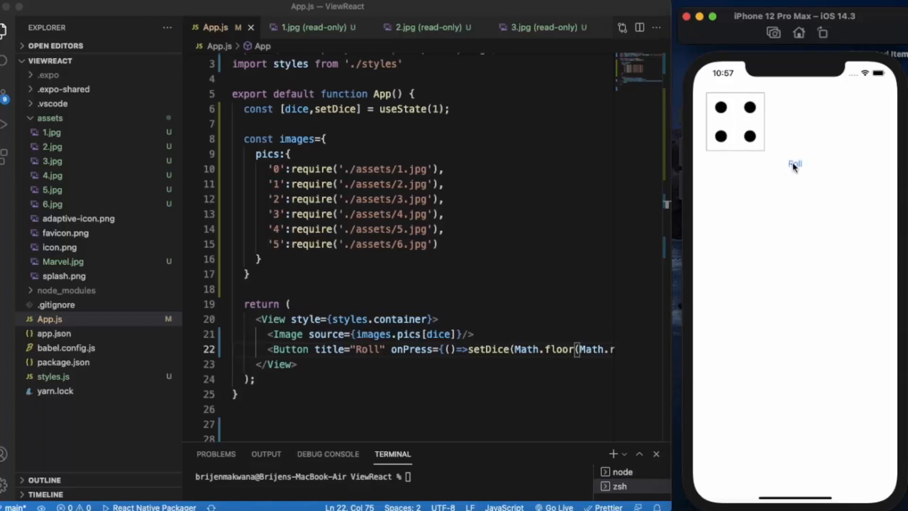
{"action": "left_click", "coordinate": [795, 164]}
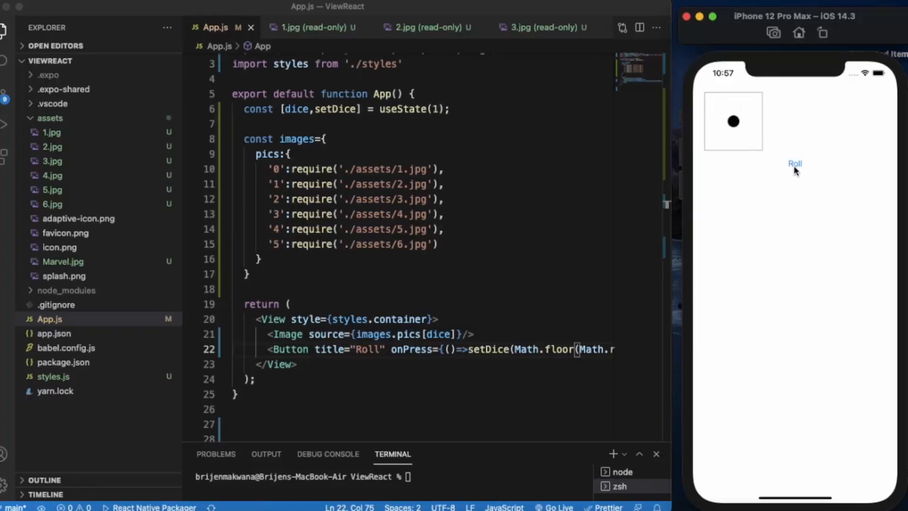
{"action": "left_click", "coordinate": [795, 163]}
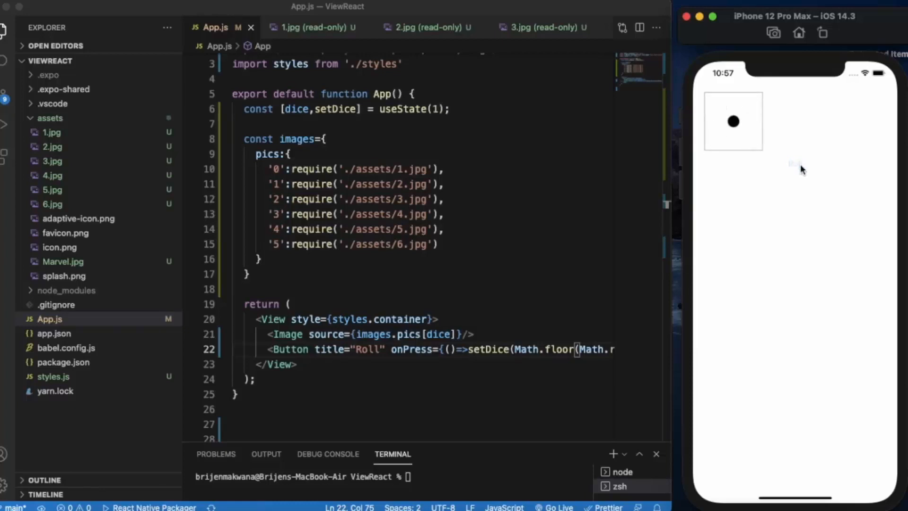
{"action": "left_click", "coordinate": [794, 165]}
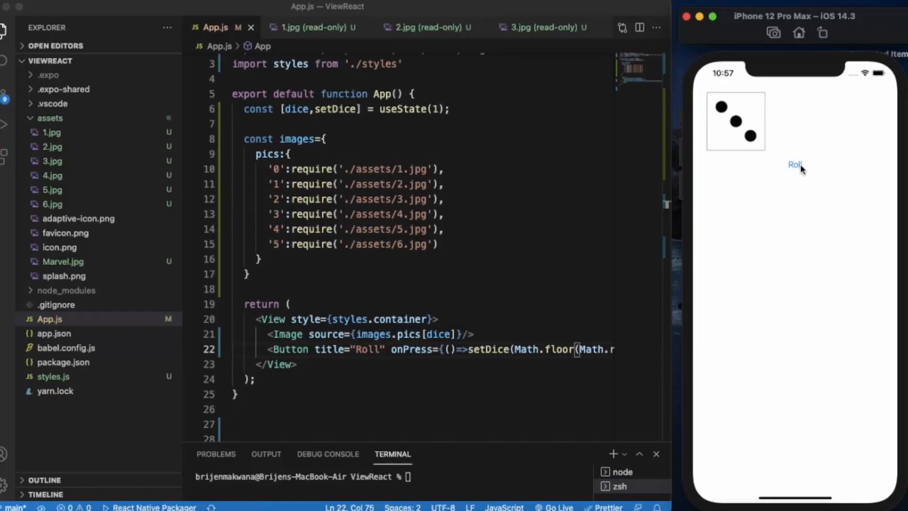